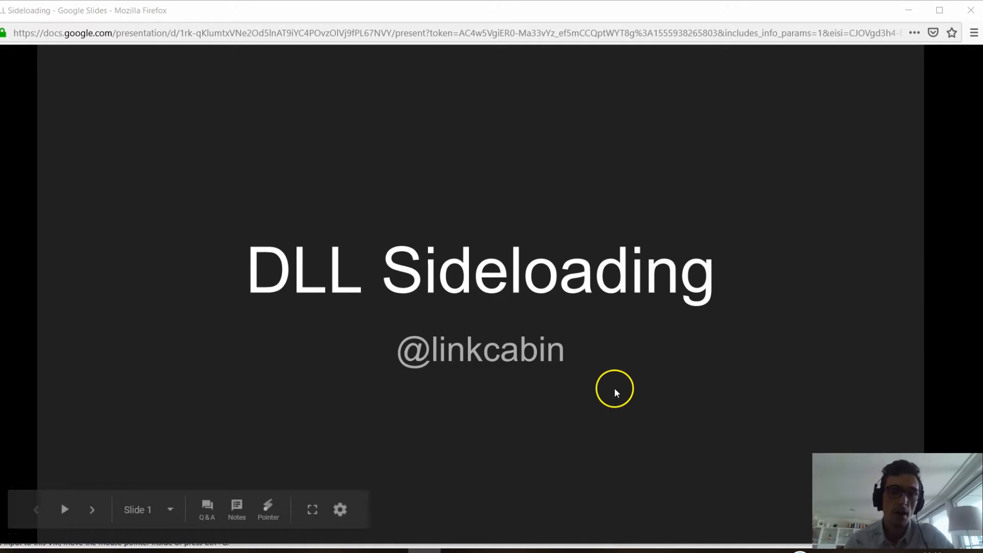
Advance from the DLL Sideloading title slide to the 'What is DLL Sideloading' definition slide
key("Right")
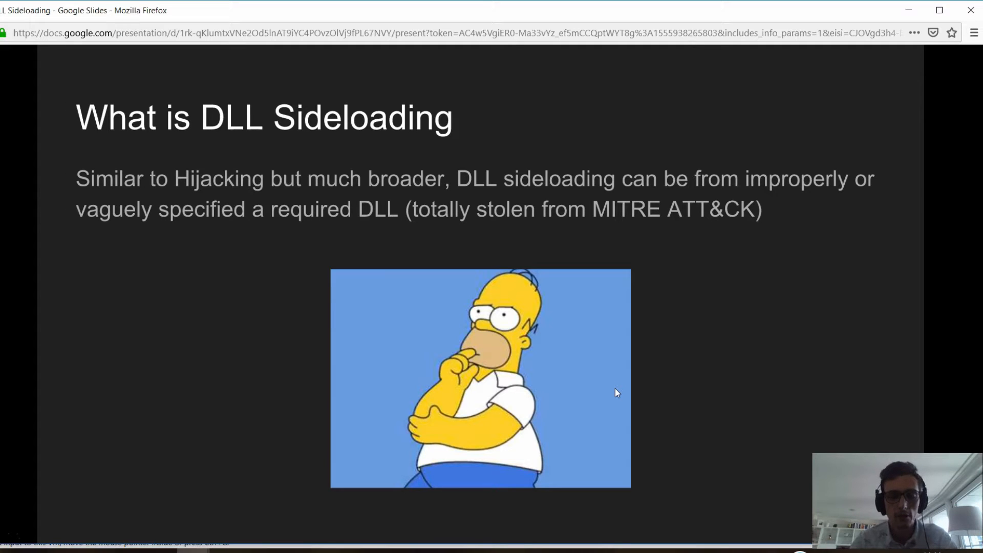
Pass 'Yeah but who seriously uses this?' and reach the 'So what?' signed-binaries slide
key("right")
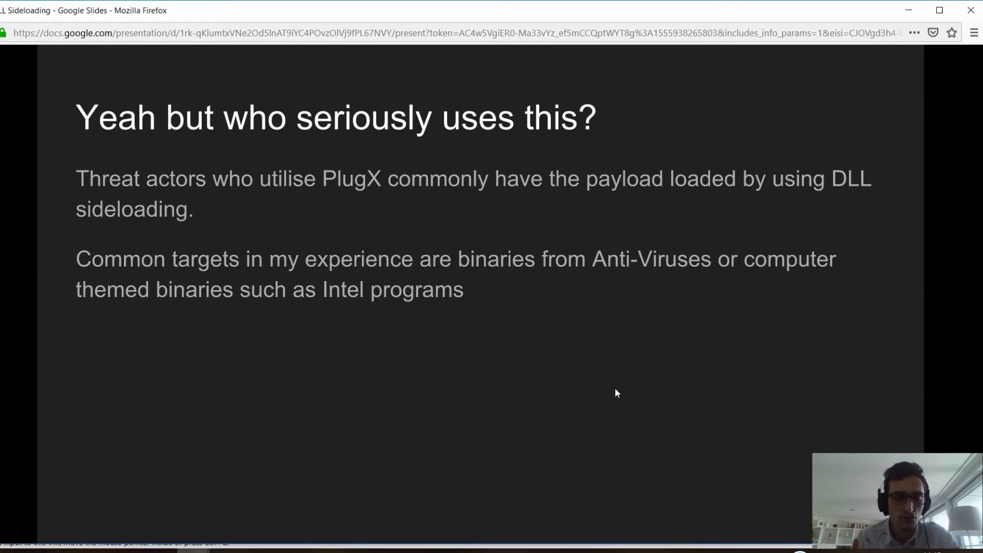
key("right")
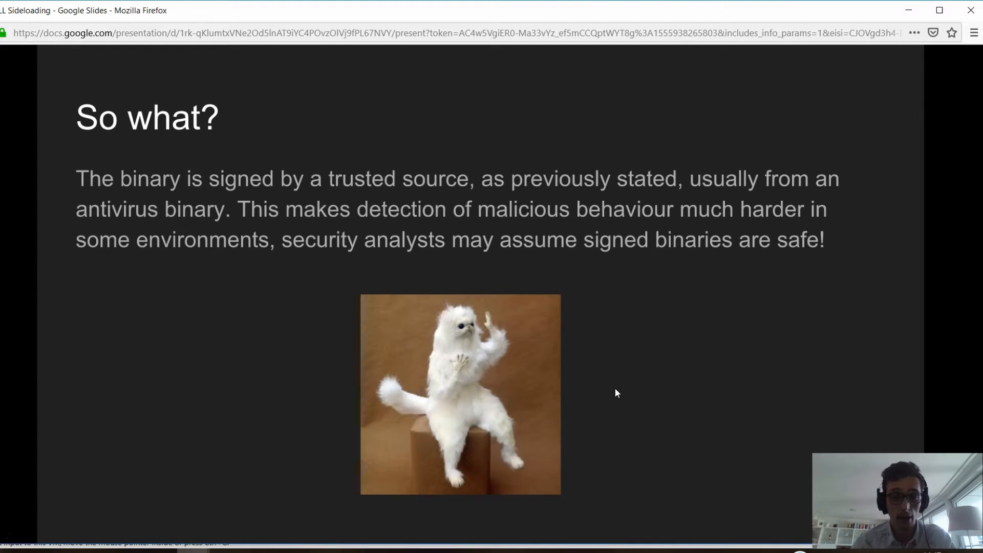
Show the Hybrid Analysis report listing three processes, including NvSmart.exe
key("Right")
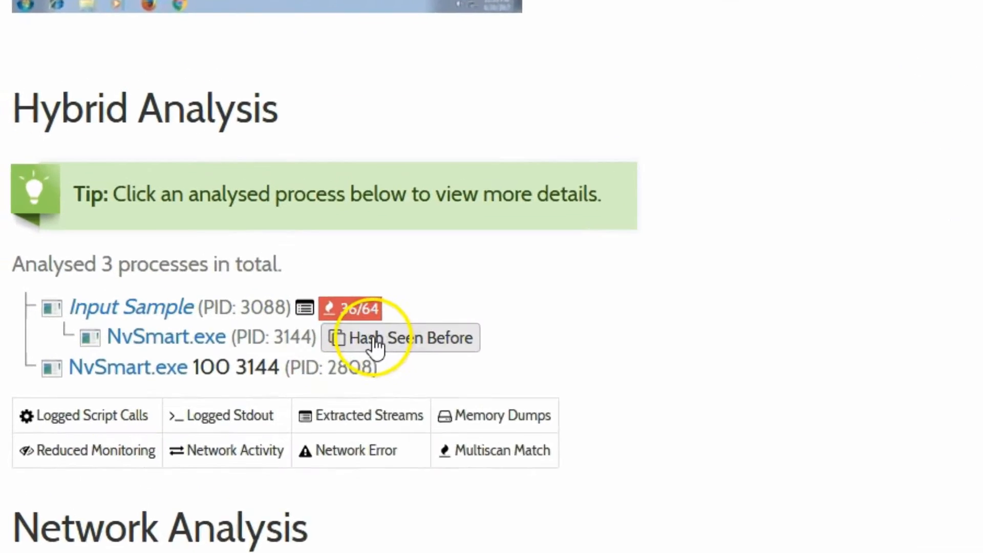
scroll("down", 3)
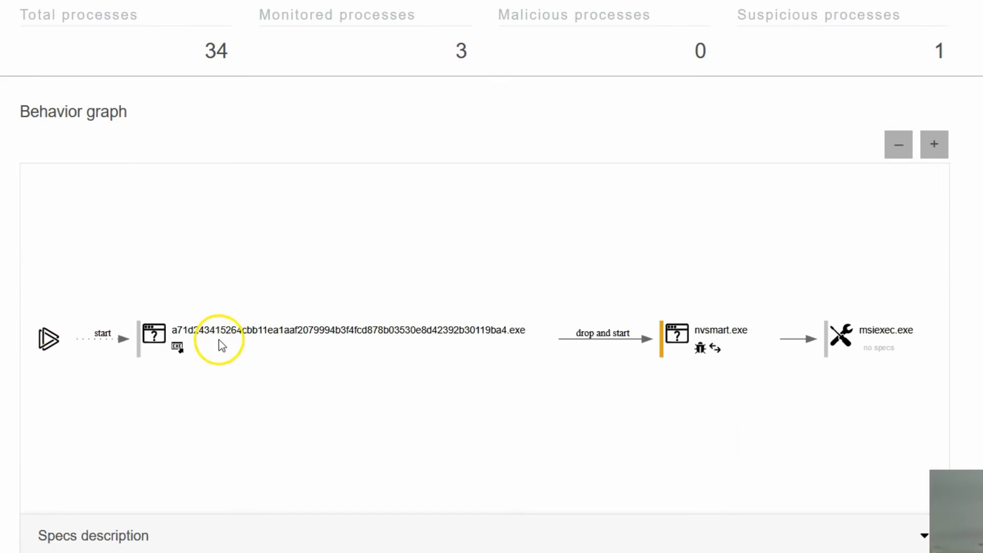
mouse_move(732, 324)
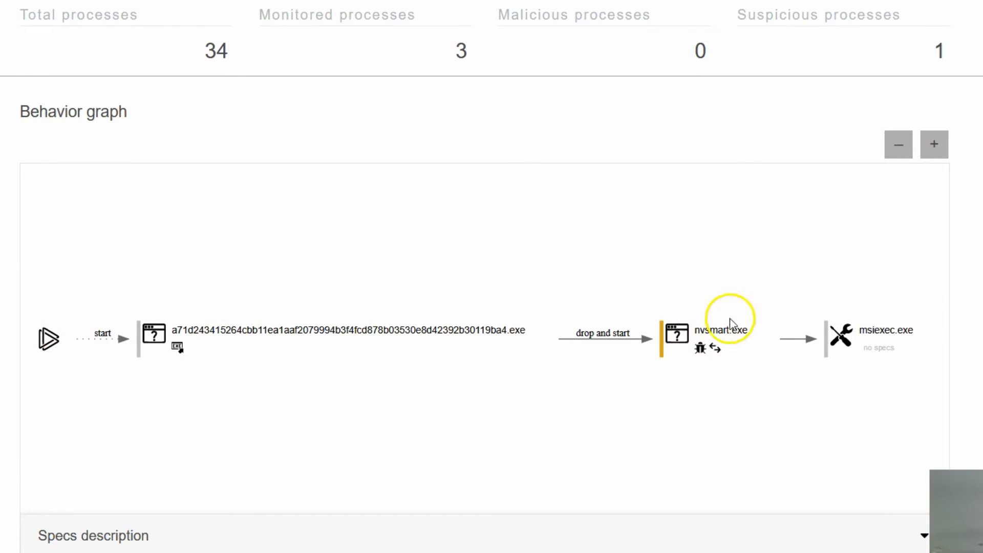
mouse_move(882, 341)
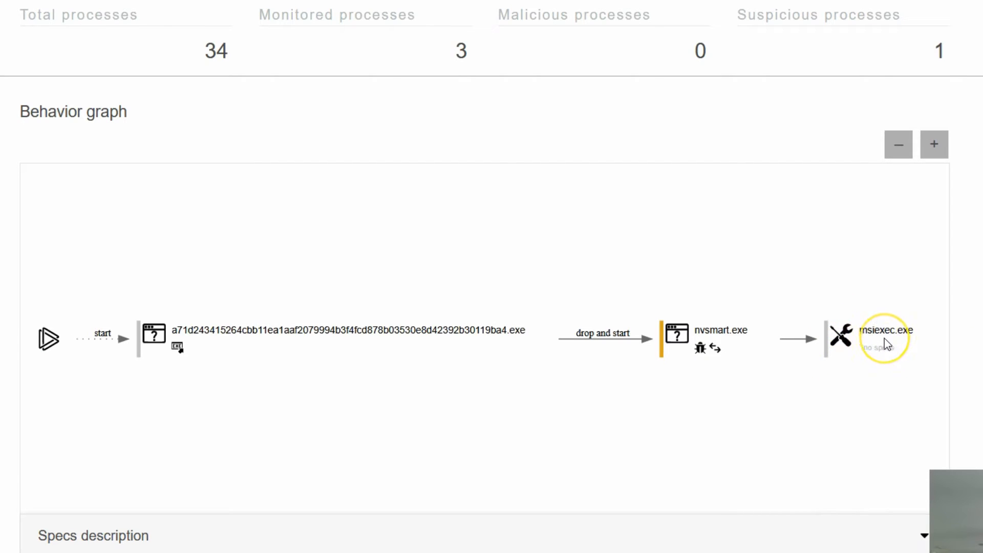
mouse_move(887, 345)
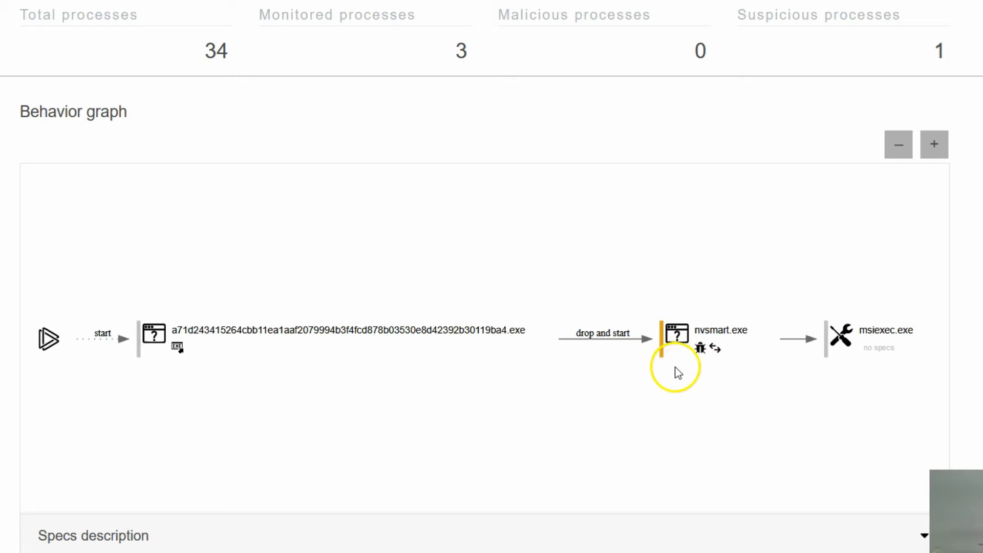
mouse_move(517, 382)
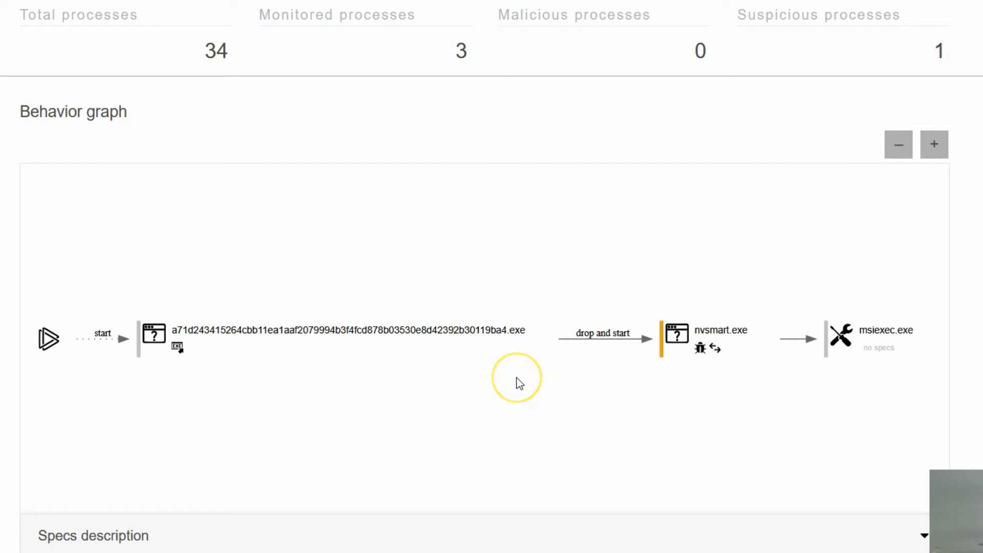
mouse_move(123, 427)
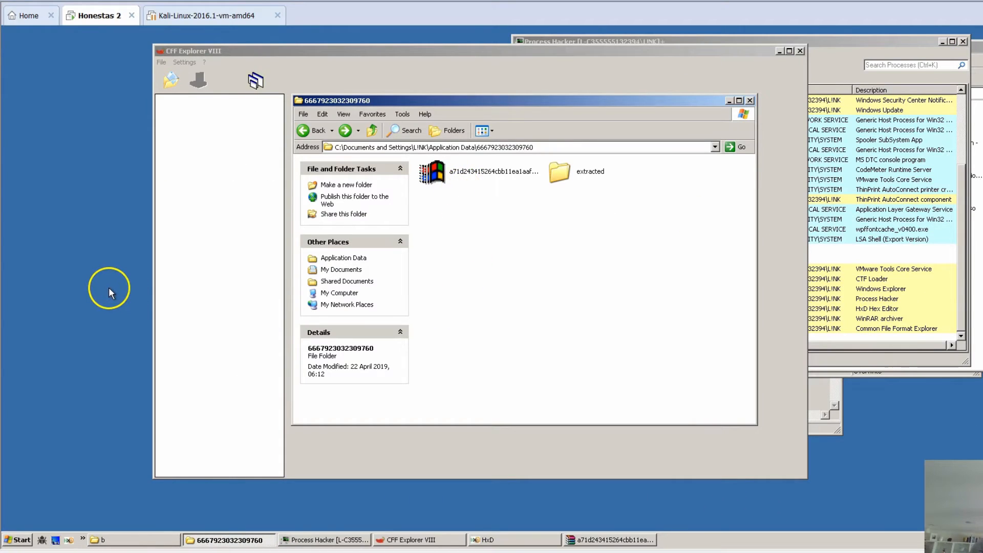
mouse_move(467, 174)
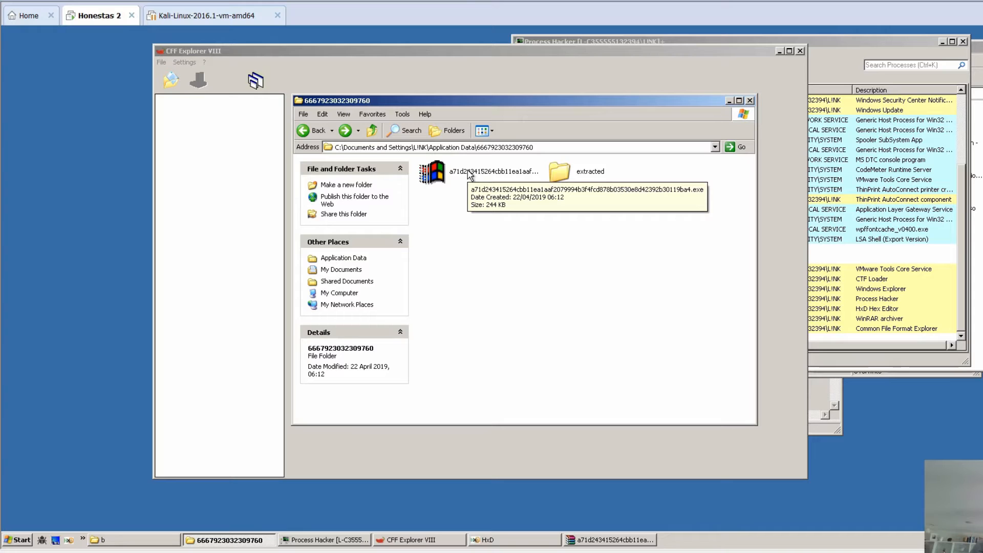
Open the hash-named sample .exe as an SFX RAR archive in WinRAR
left_click(495, 171)
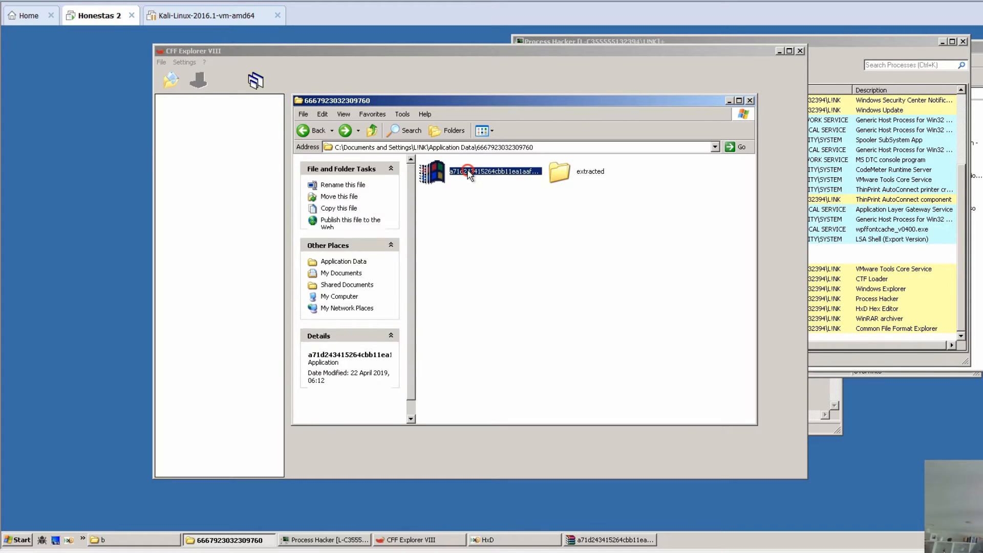
right_click(493, 171)
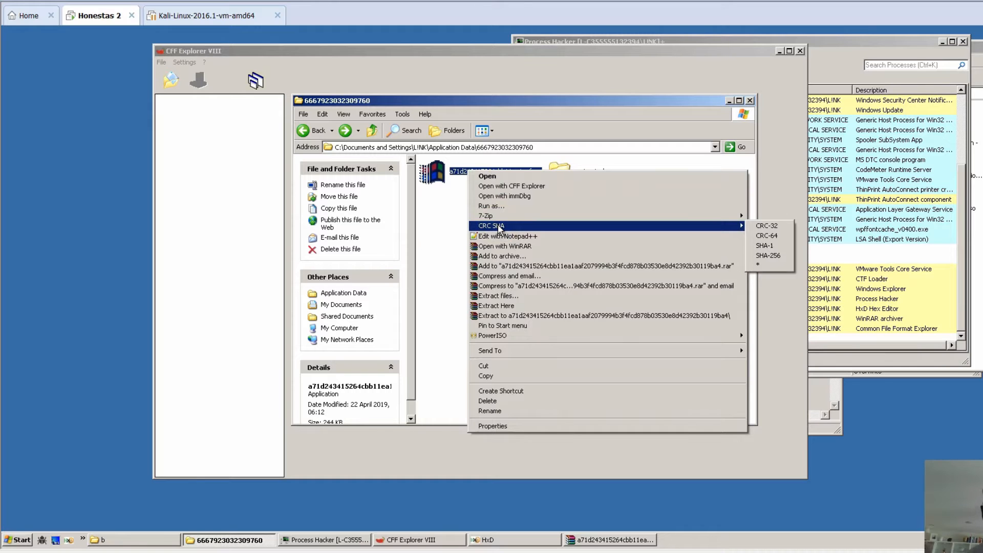
mouse_move(506, 246)
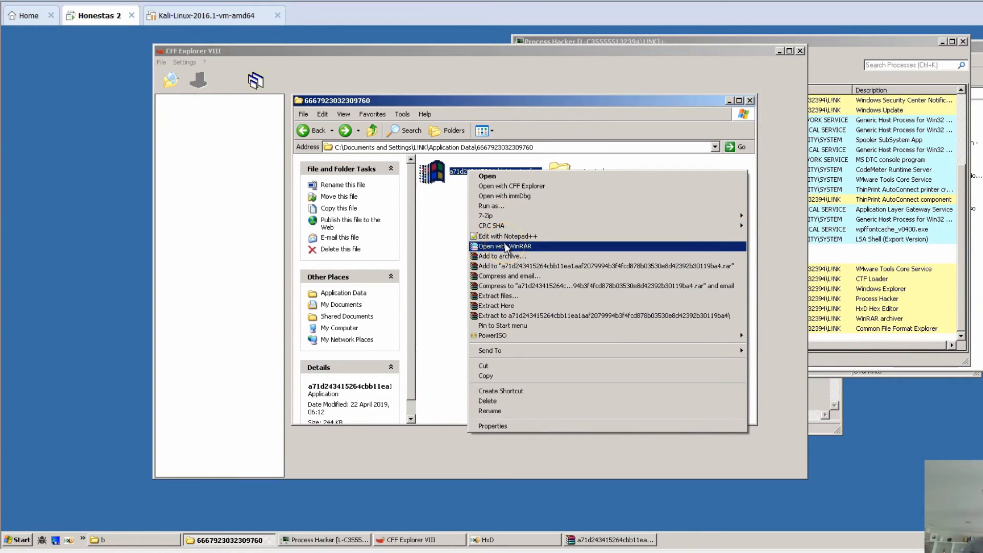
left_click(496, 305)
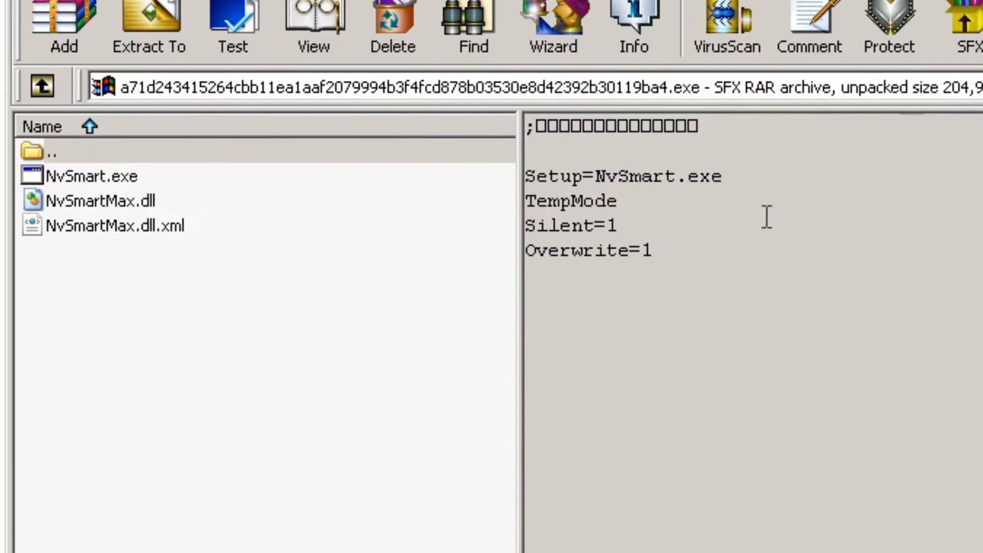
Highlight the Setup=NvSmart.exe and TempMode script lines, then select NvSmartMax.dll
double_click(623, 176)
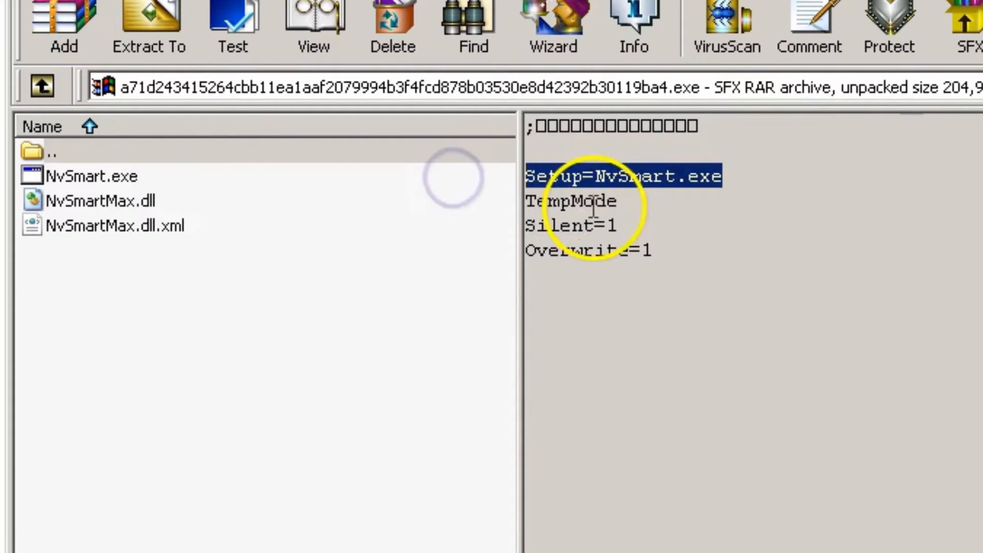
left_click(570, 201)
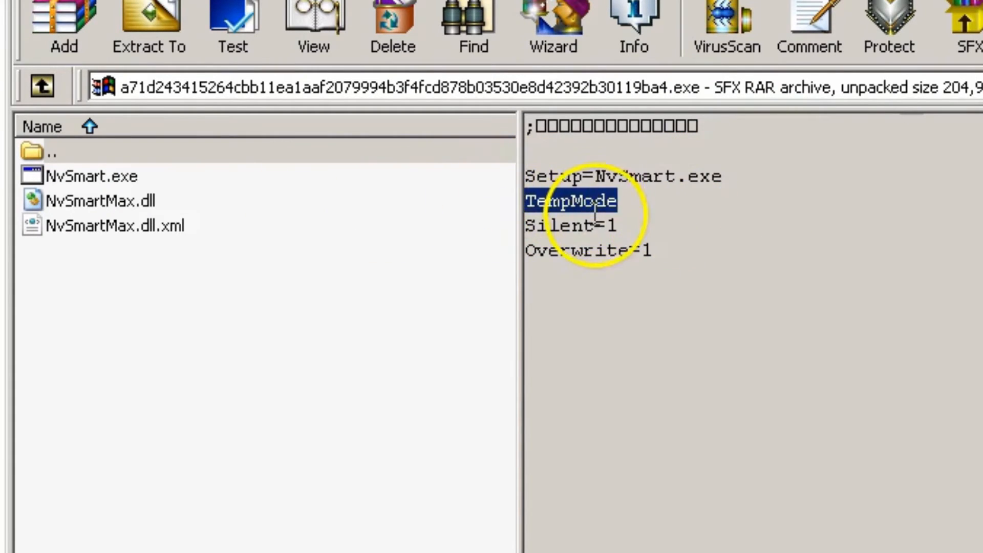
left_click(113, 225)
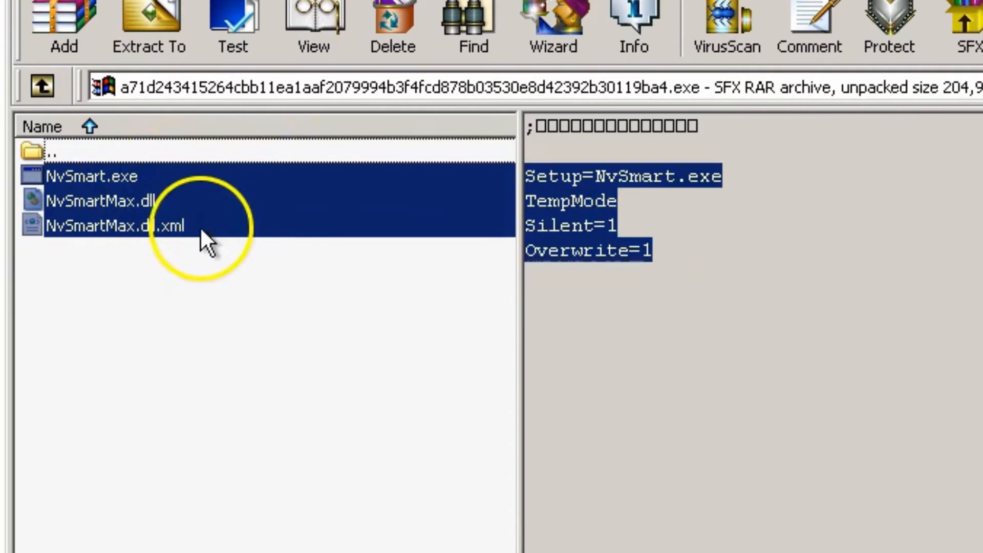
left_click(100, 200)
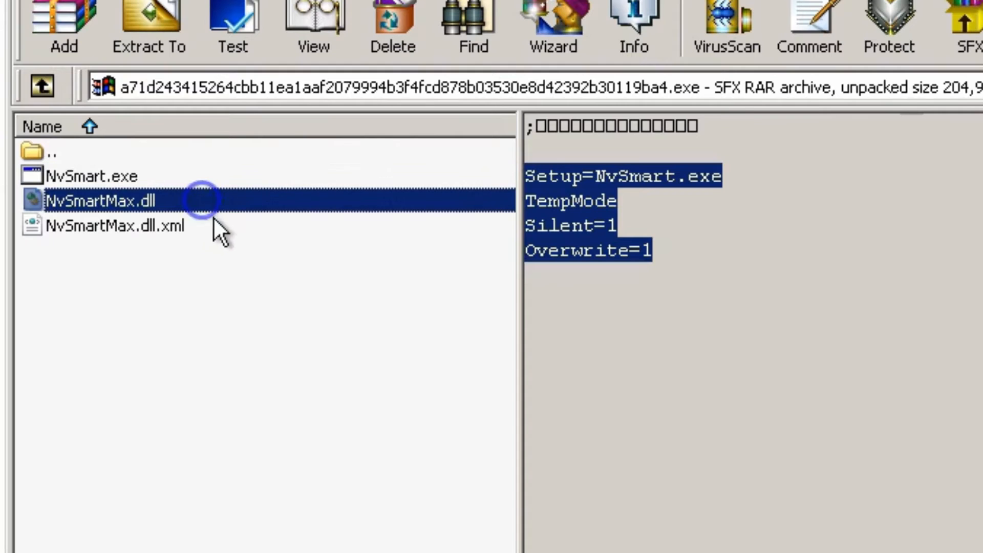
left_click(112, 226)
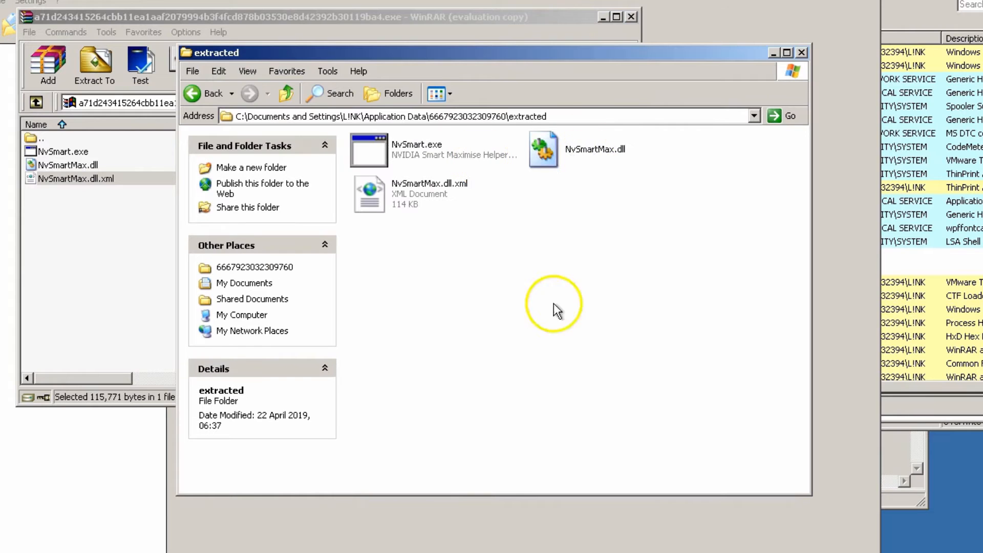
Confirm NvSmart.exe's valid NVIDIA Corporation signature, timestamped 20 May 2011, in its properties
right_click(409, 149)
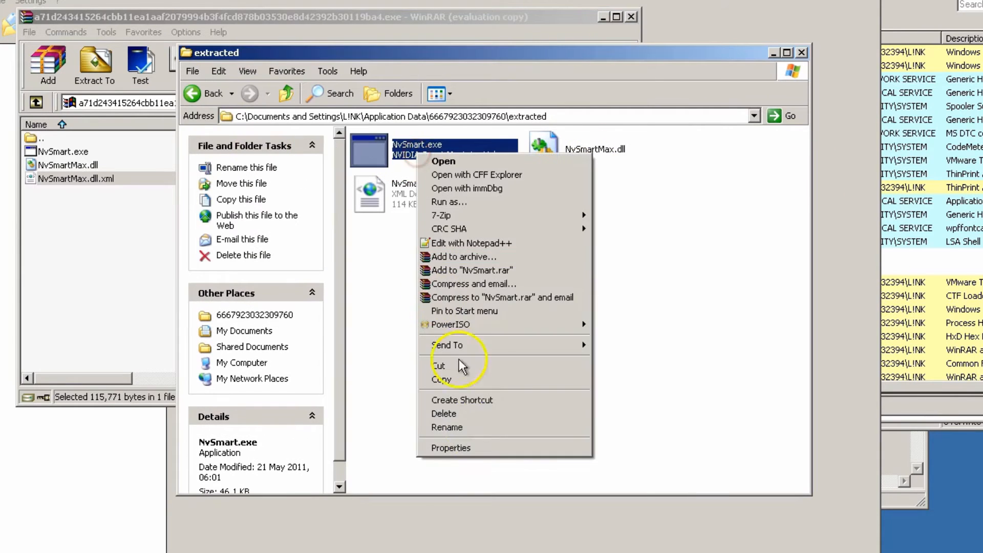
left_click(450, 447)
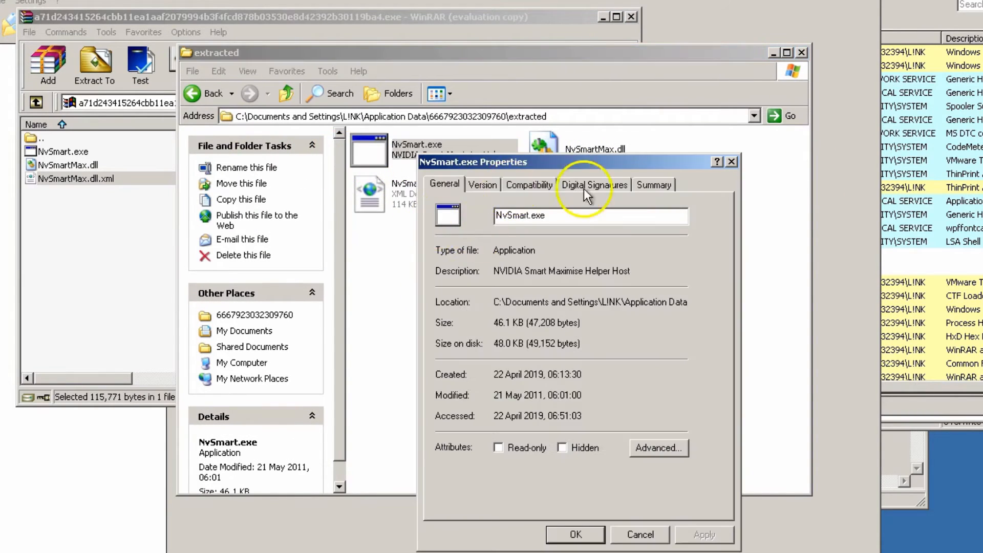
left_click(594, 184)
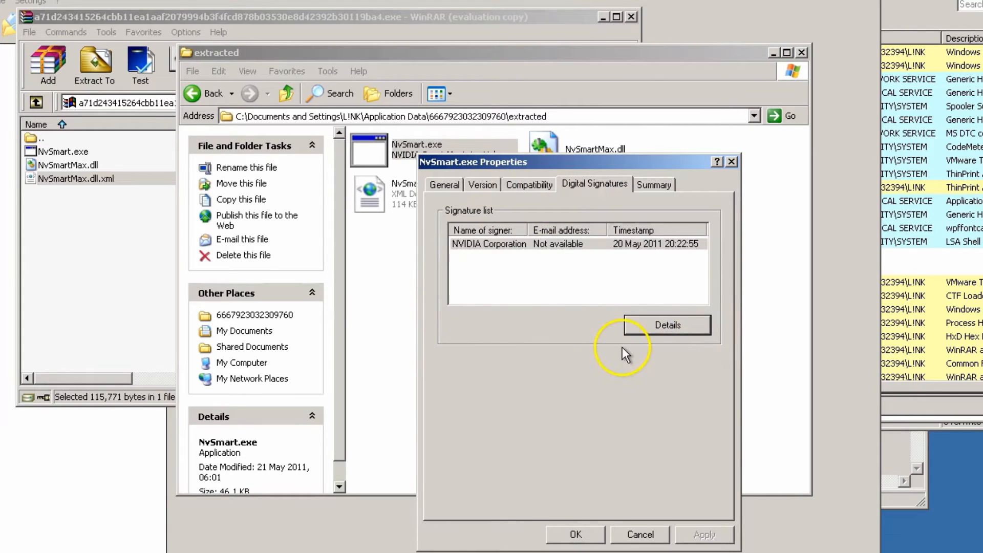
left_click(666, 325)
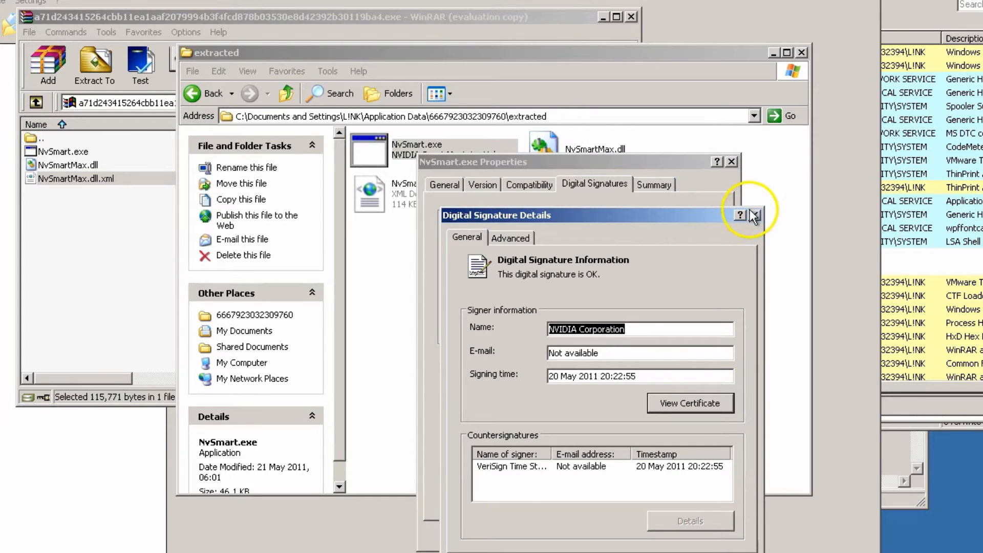
mouse_move(754, 216)
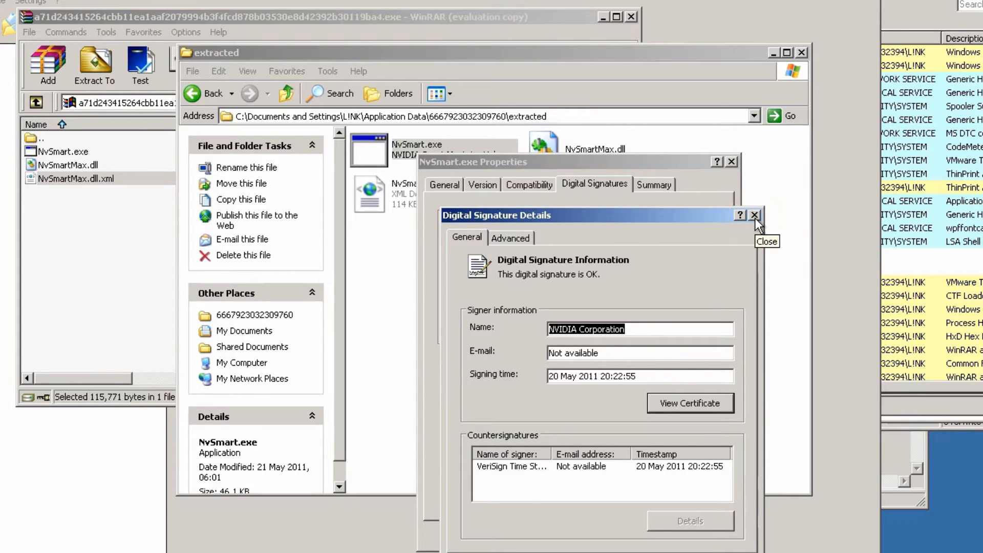
left_click(755, 215)
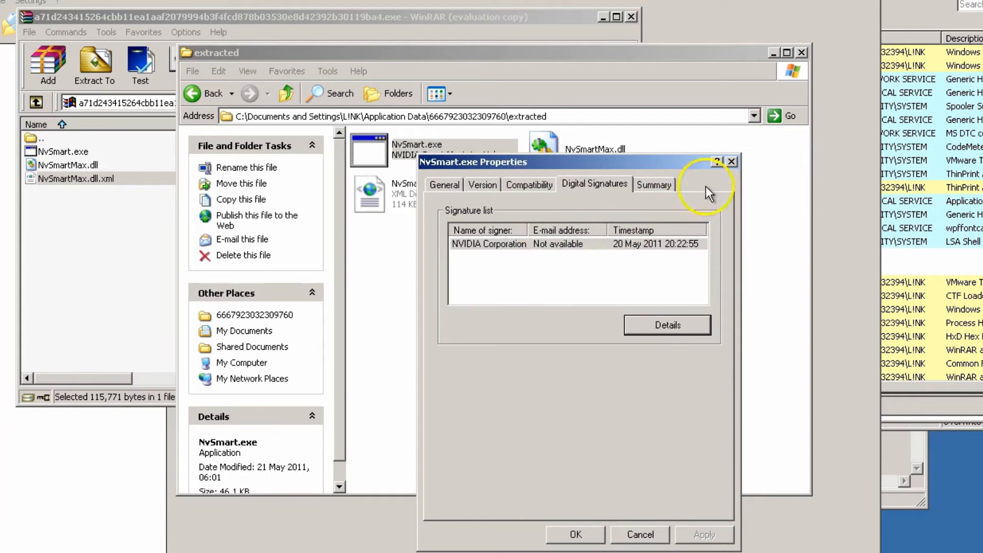
Close NvSmart.exe's properties and select the 113 KB NvSmartMax.dll.xml file
left_click(731, 162)
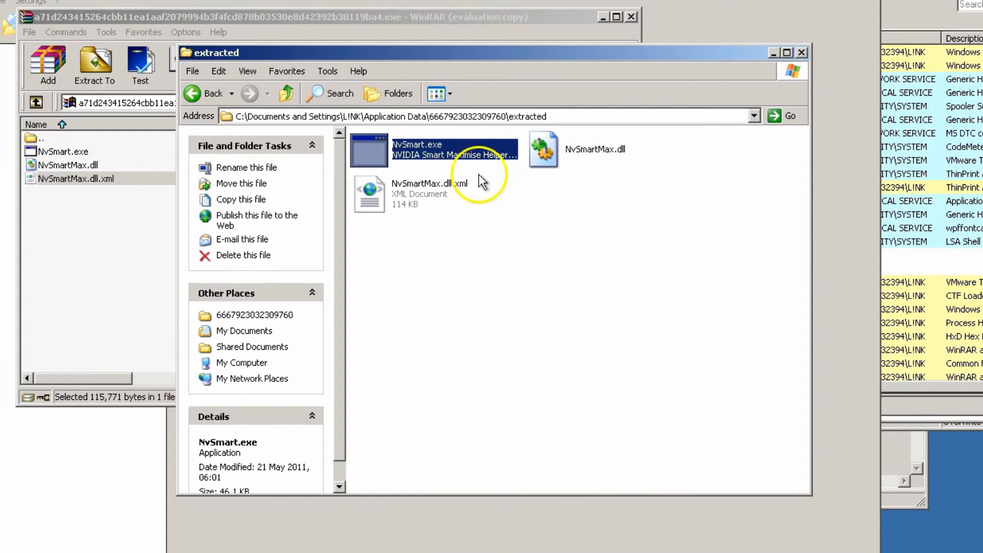
mouse_move(335, 229)
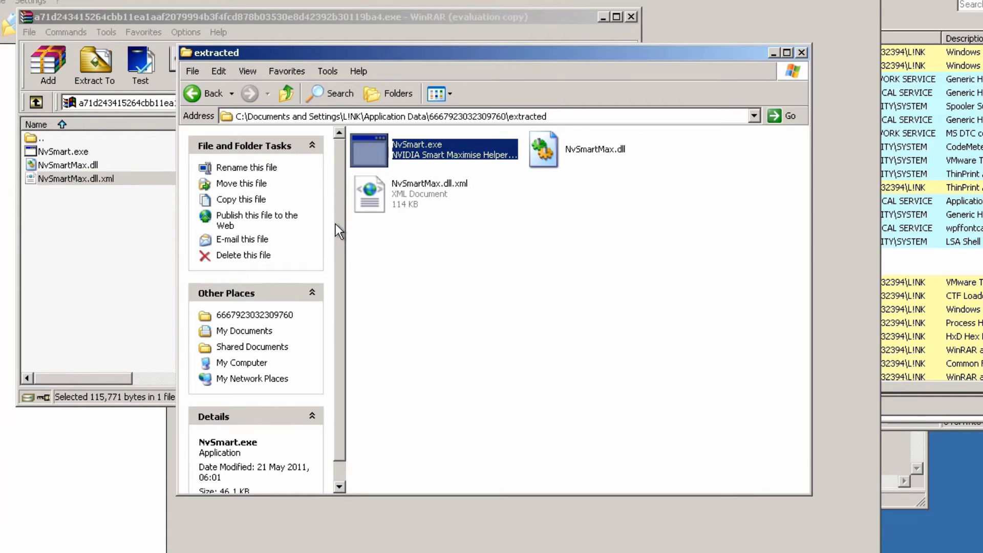
left_click(429, 195)
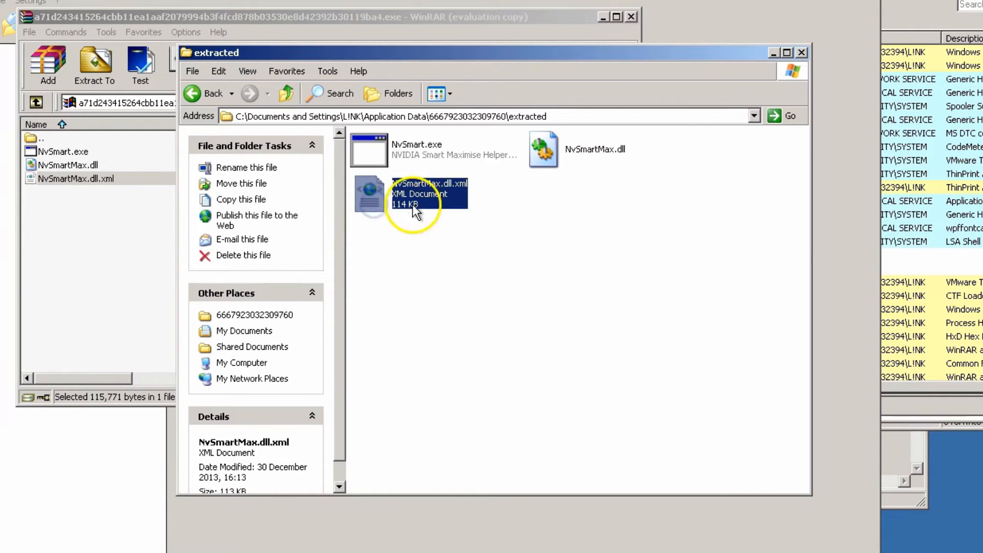
mouse_move(288, 433)
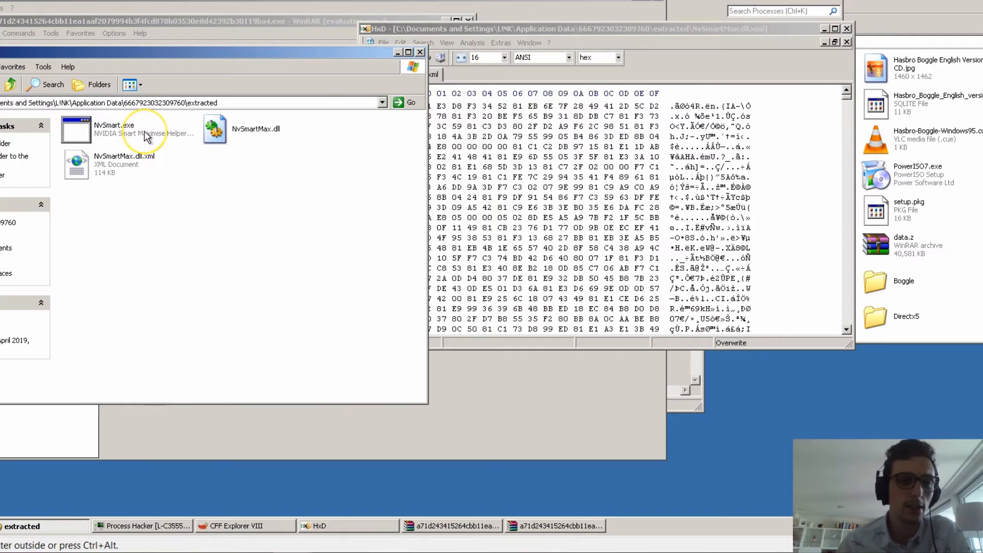
mouse_move(466, 230)
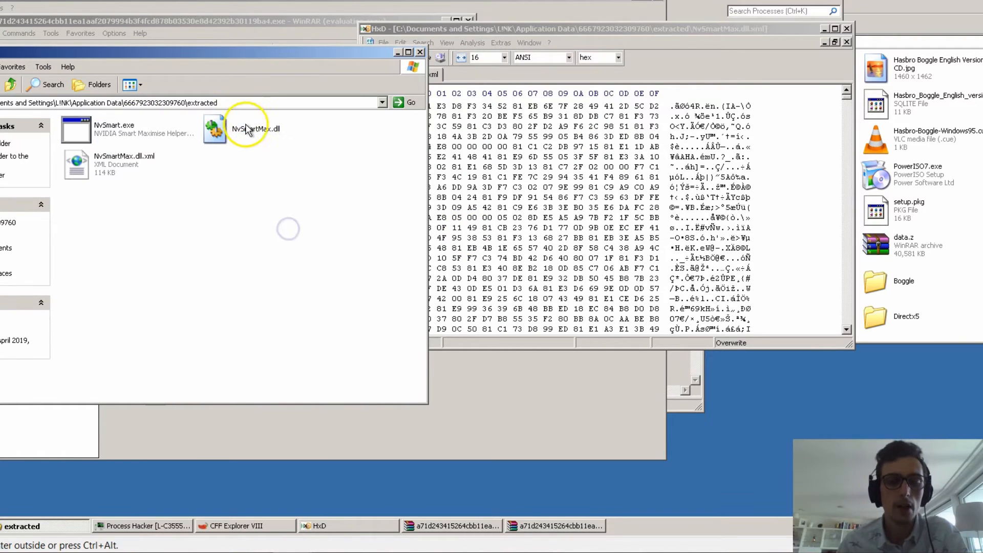
Load NvSmartMax.dll in CFF Explorer and browse its export entries, such as NvSmartMaxA
left_click(254, 128)
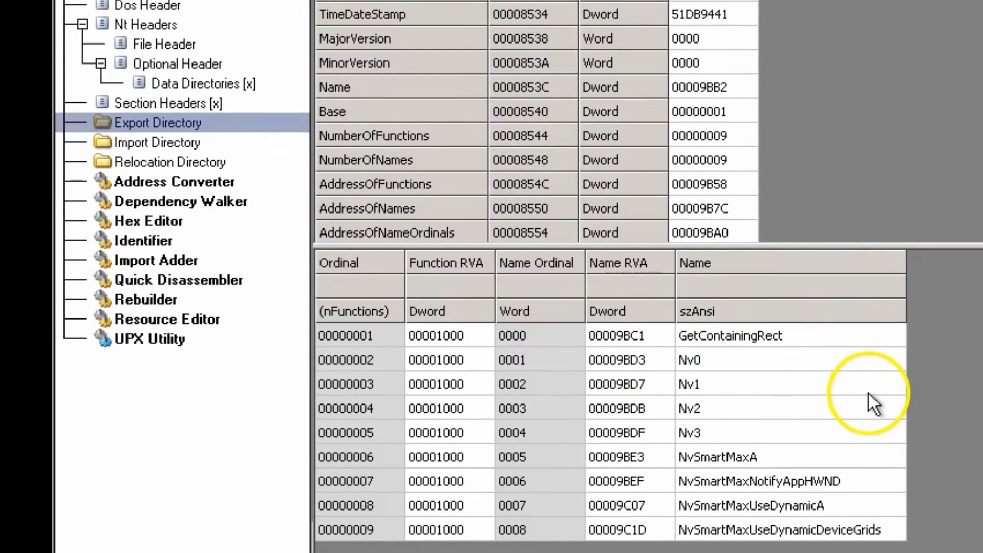
mouse_move(868, 416)
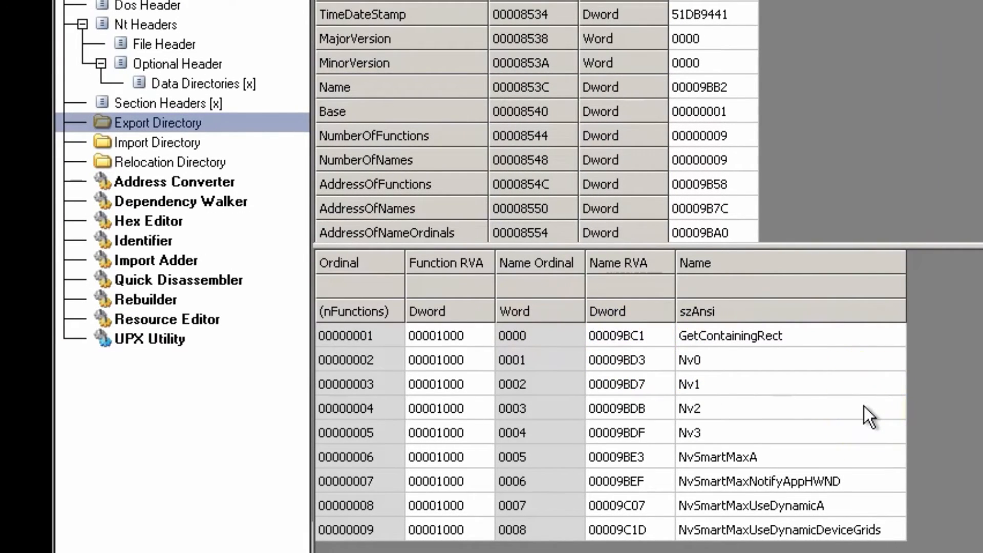
left_click(731, 336)
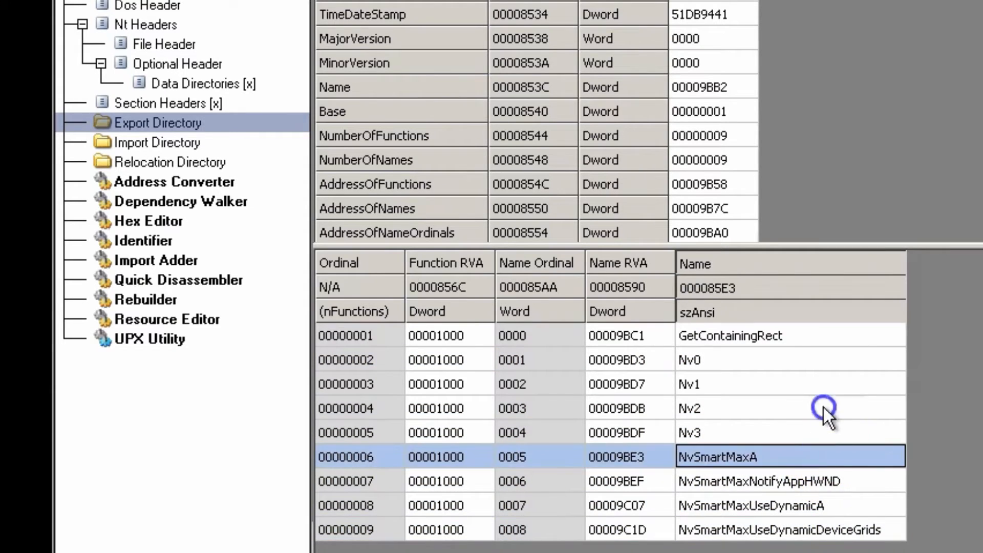
left_click(690, 384)
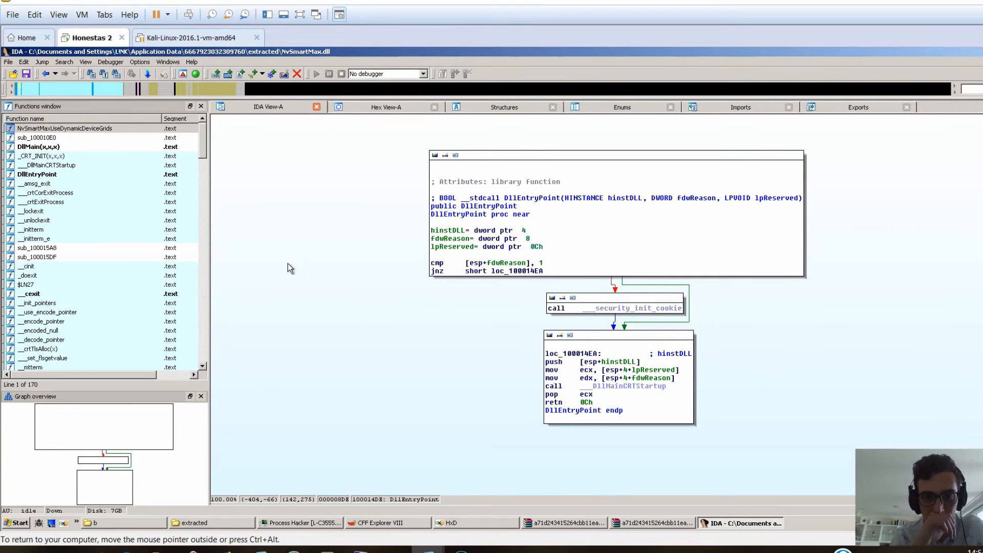
mouse_move(811, 108)
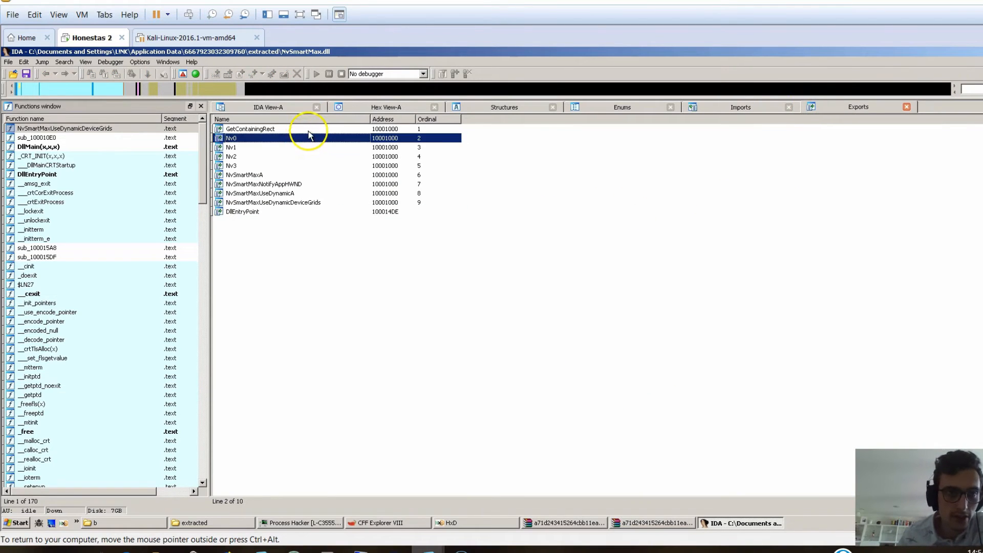
Browse the nine exports at 10001000 and view NvSmartMaxUseDynamicDeviceGrids' GetSystemTime/ExitProcess code
left_click(249, 129)
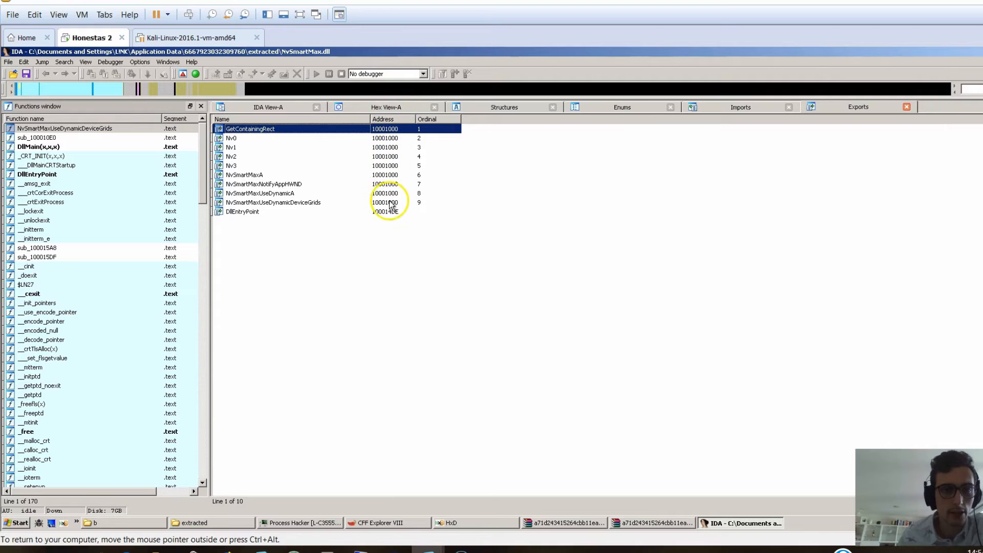
left_click(273, 202)
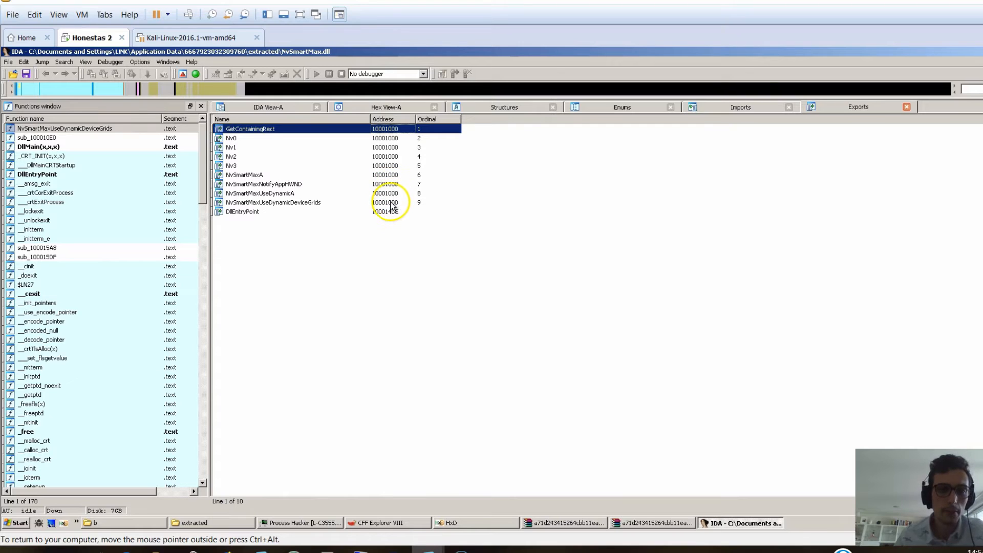
left_click(273, 201)
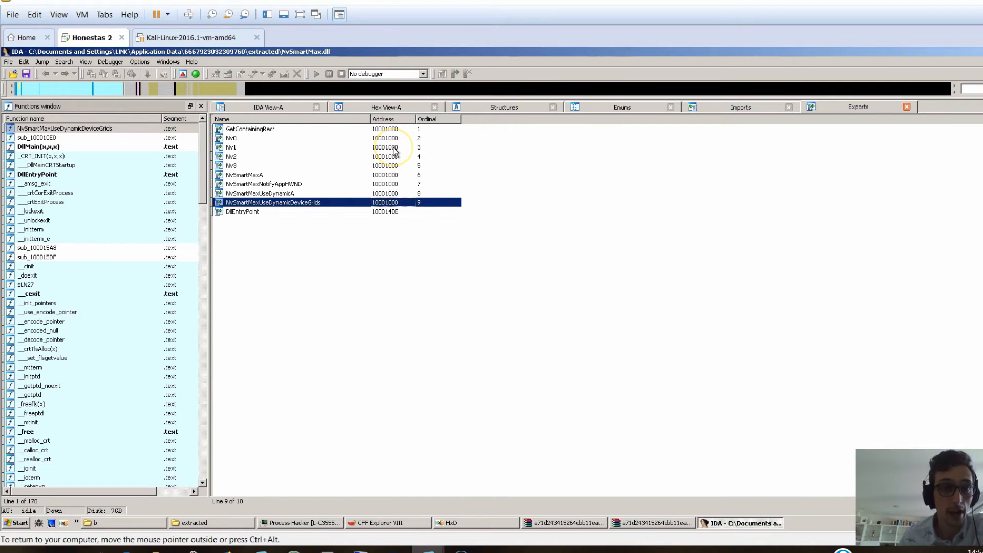
mouse_move(262, 212)
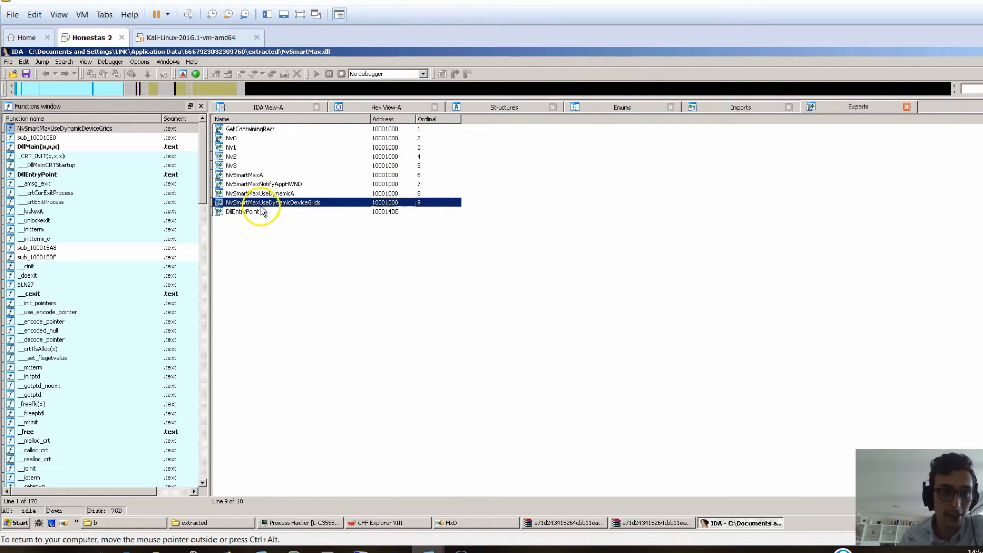
double_click(273, 202)
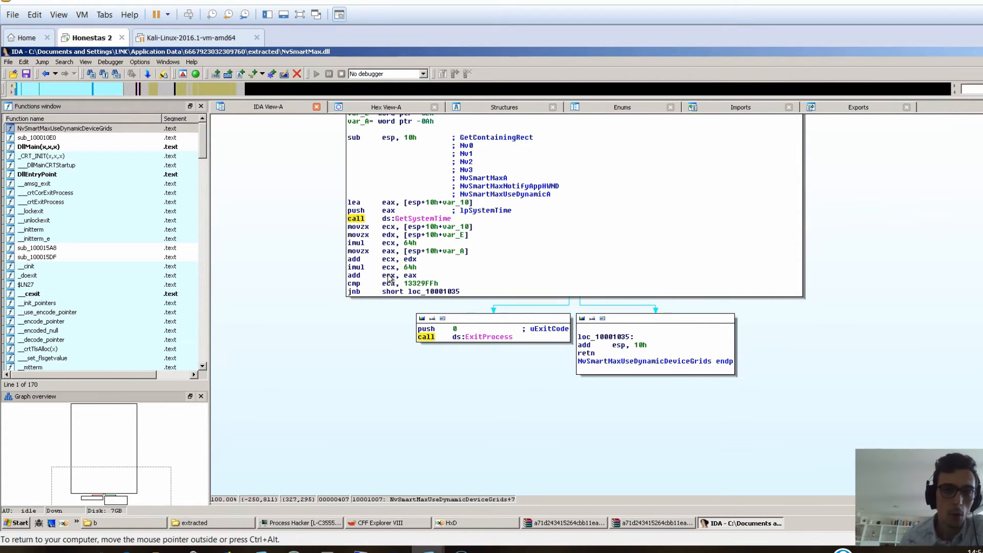
mouse_move(746, 106)
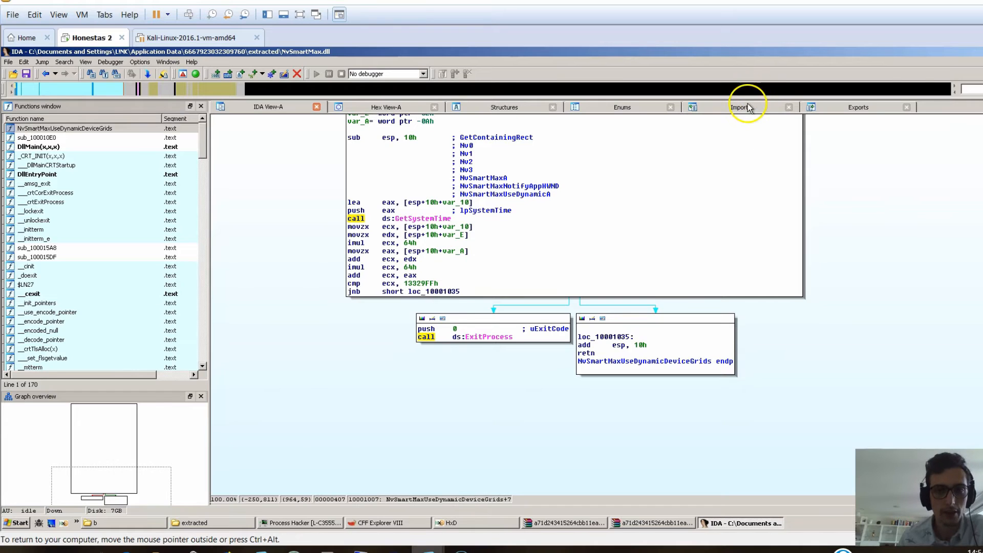
left_click(857, 106)
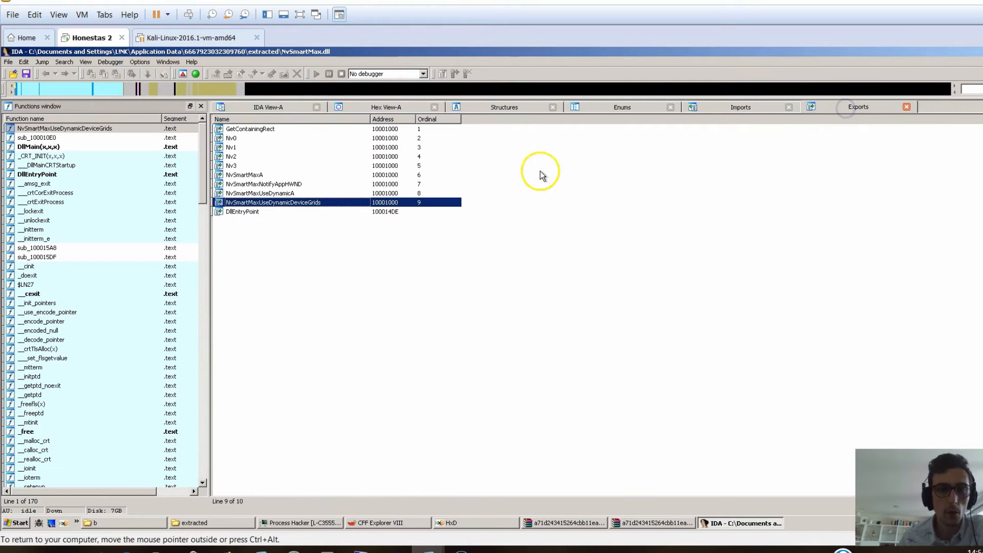
mouse_move(326, 216)
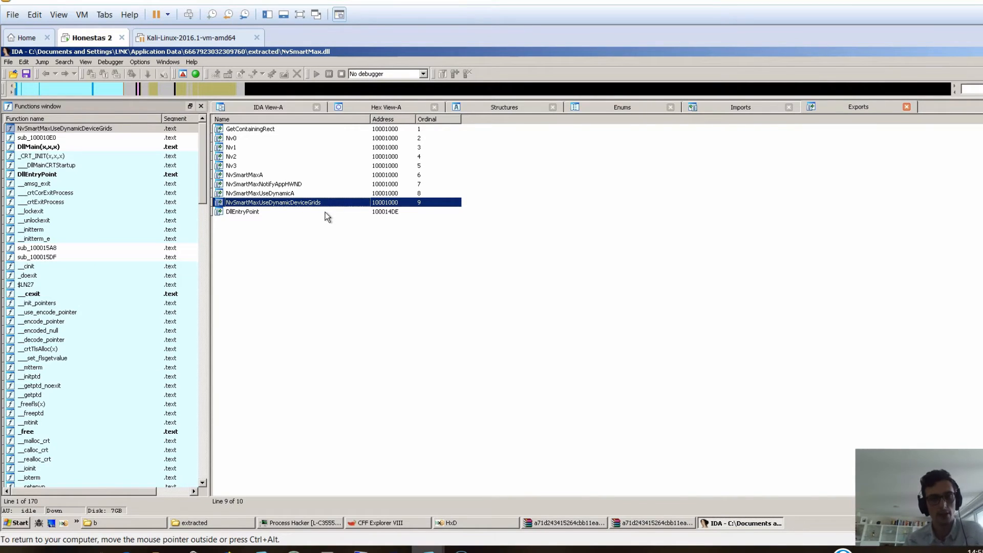
mouse_move(366, 134)
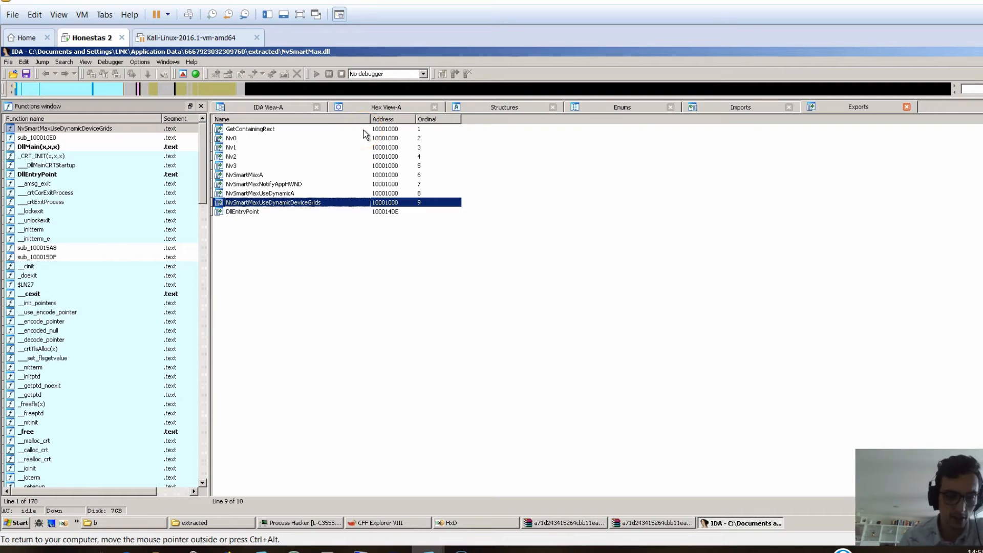
mouse_move(759, 109)
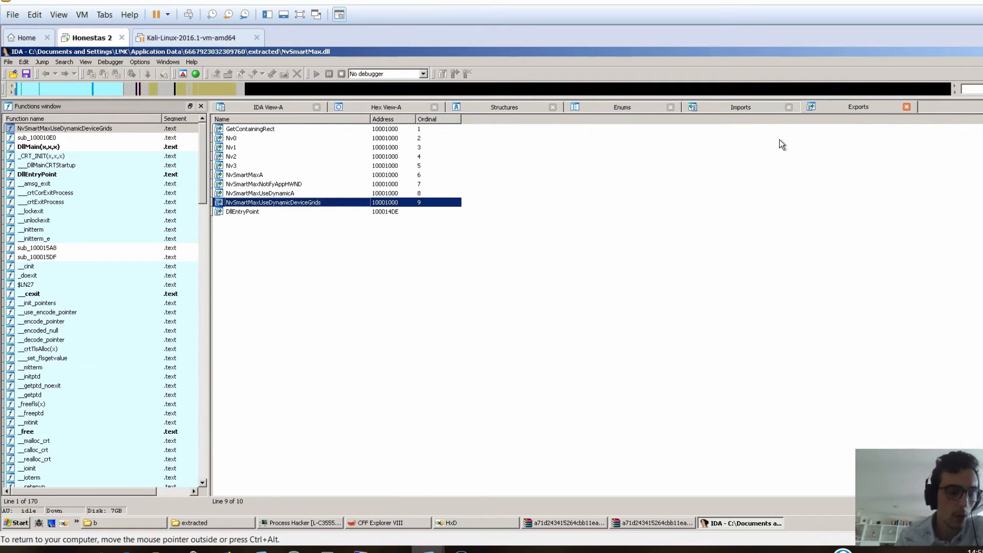
Open DllMain, follow into sub_100010E0, and scroll through its GetModuleHandleA and VirtualProtect calls
double_click(242, 211)
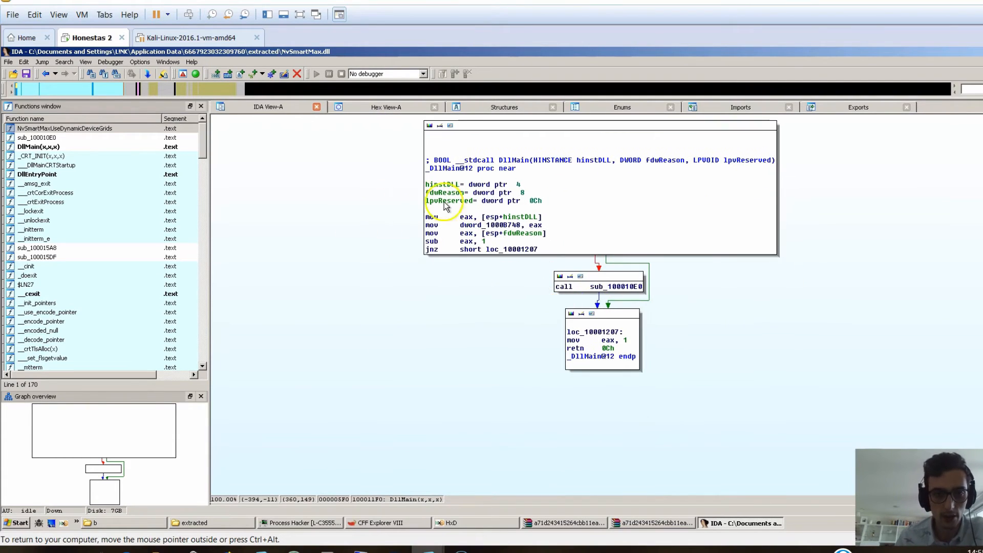
left_click(616, 285)
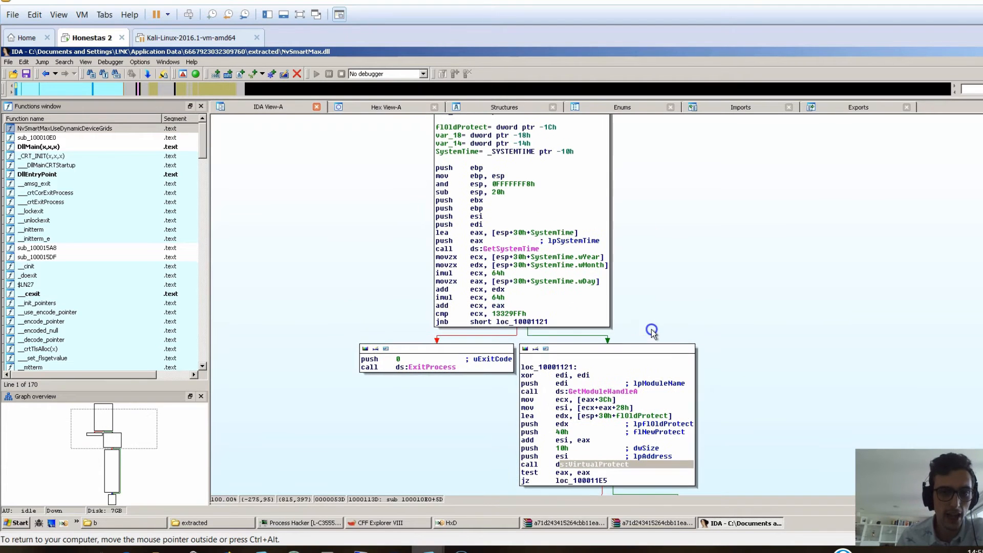
mouse_move(422, 405)
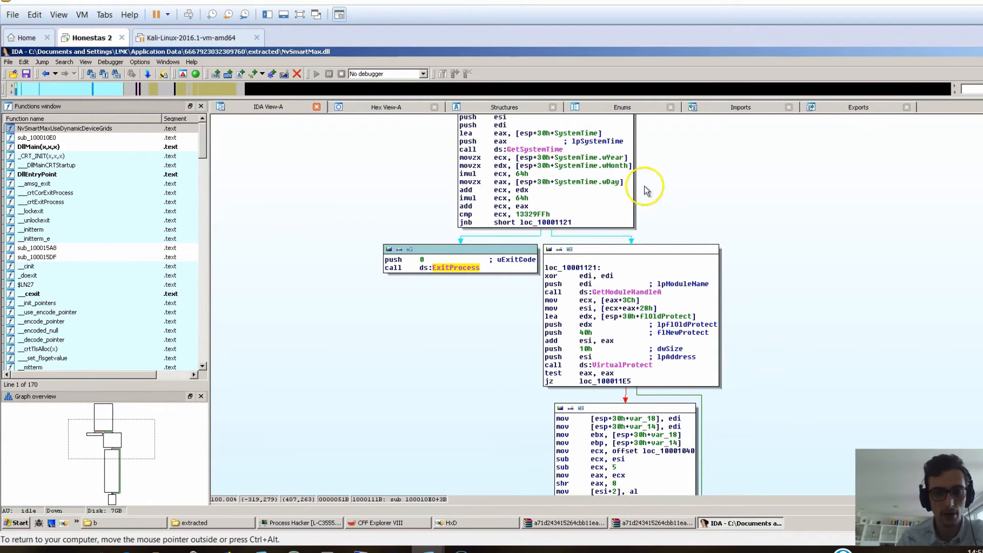
scroll("down", 3)
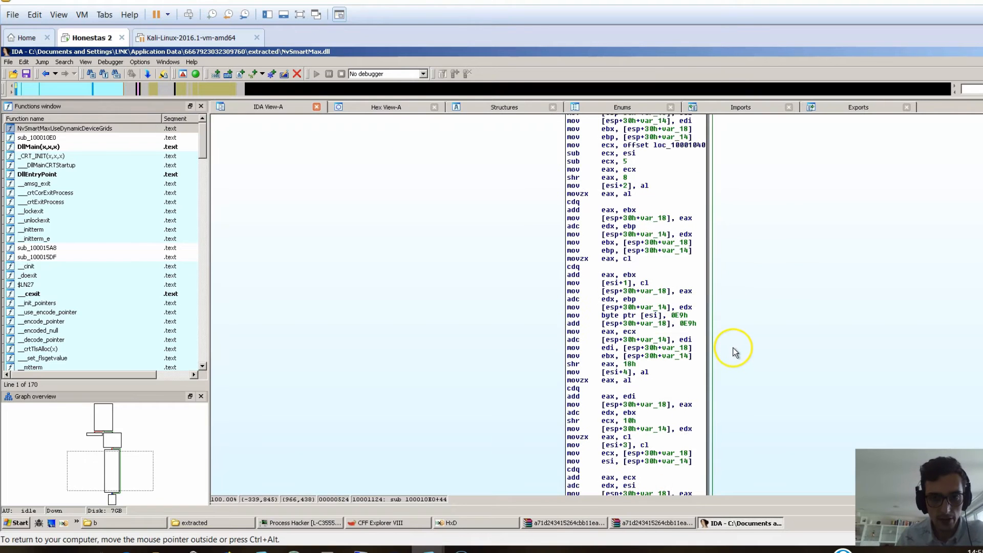
mouse_move(630, 179)
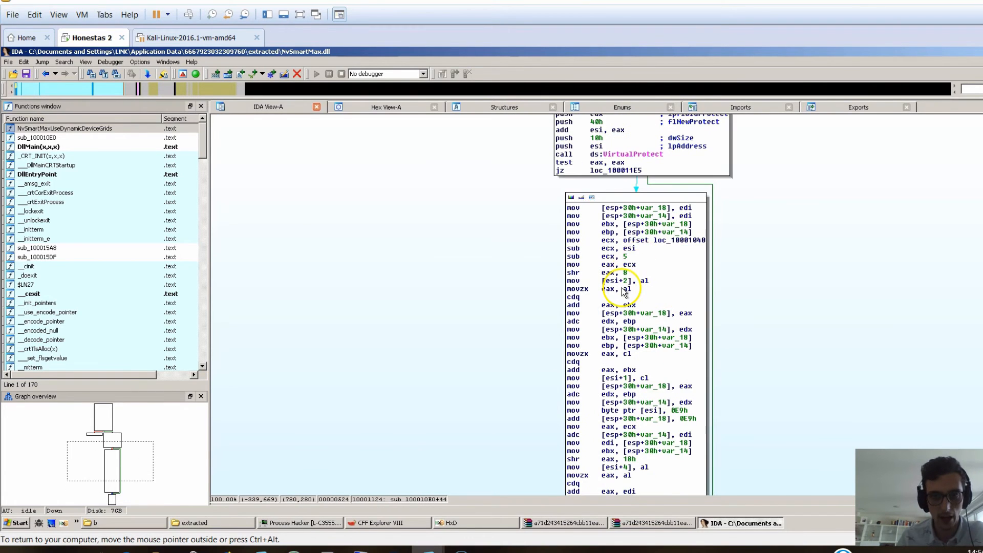
scroll("down", 3)
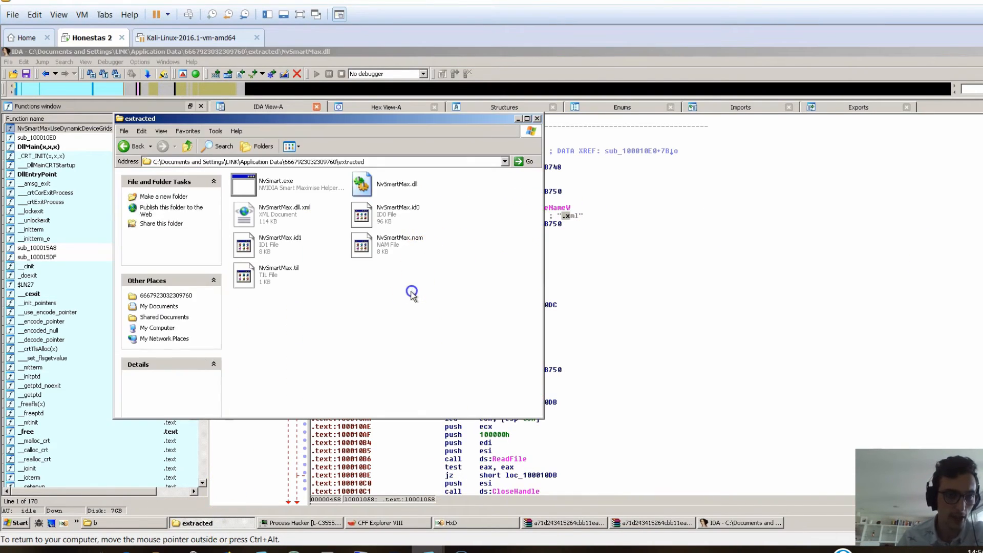
mouse_move(298, 216)
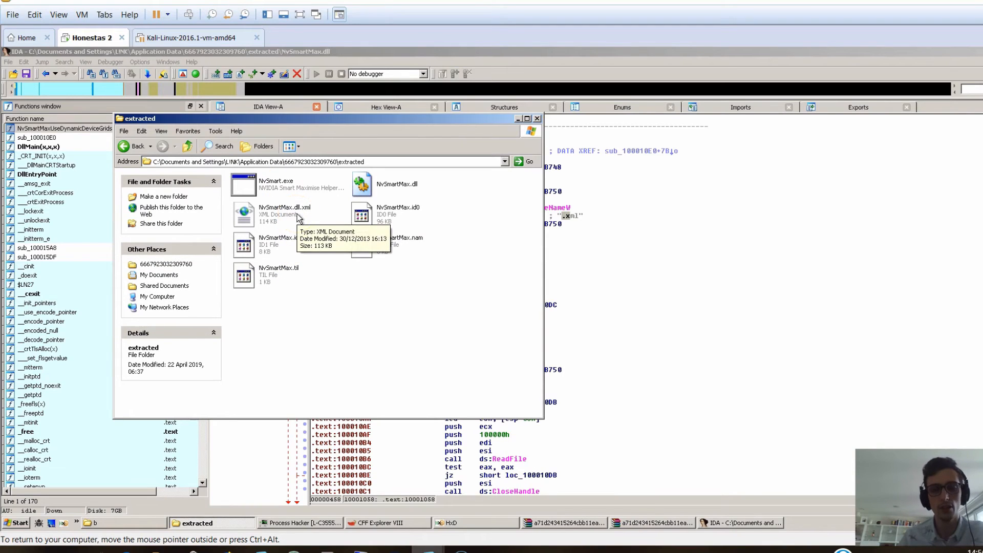
mouse_move(493, 224)
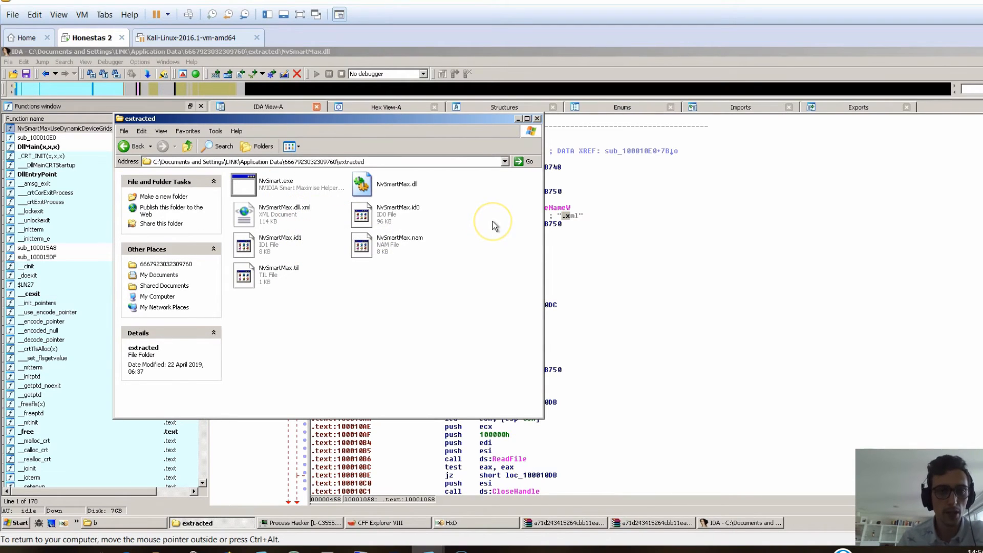
Compare NvSmartMax.dll and NvSmartMax.dll.xml details, ending on the 113 KB XML file
left_click(397, 184)
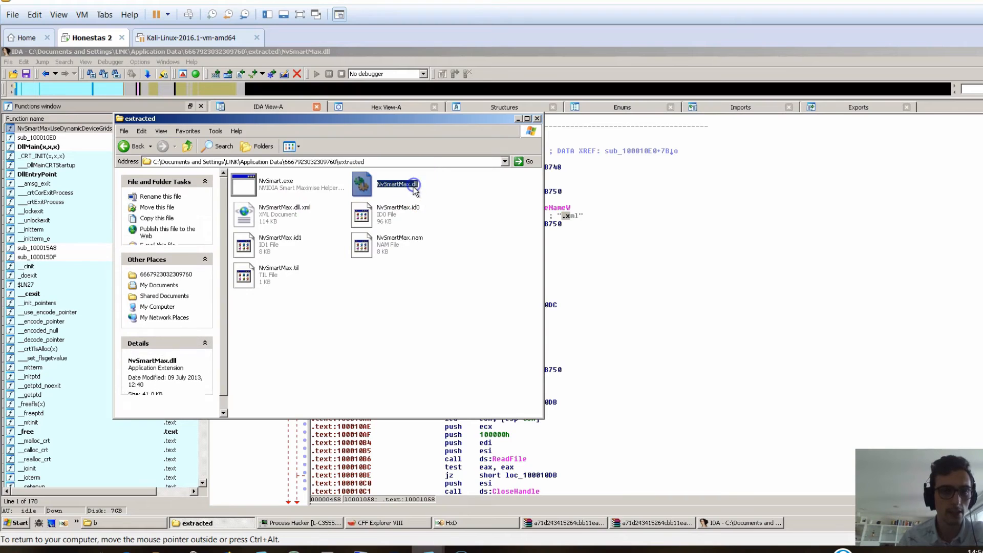
left_click(282, 213)
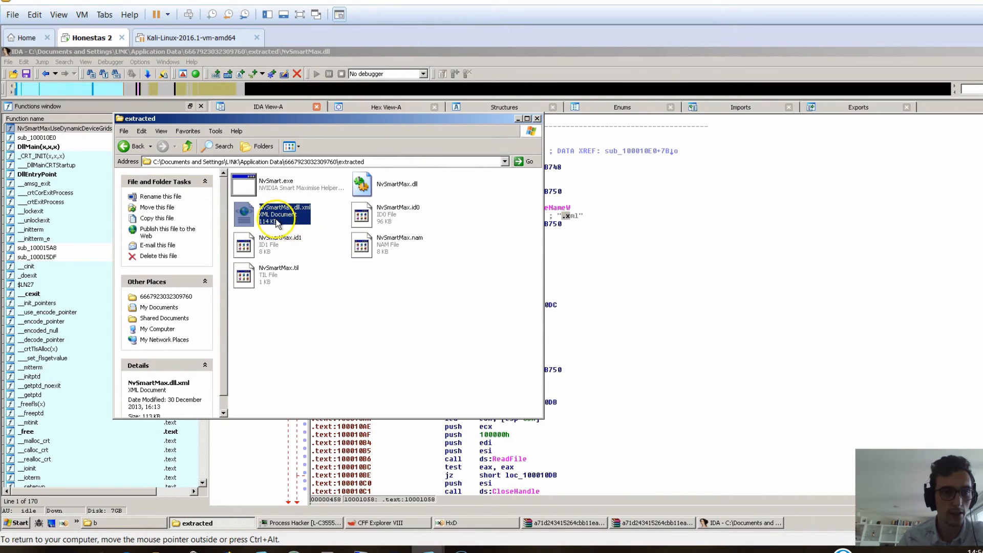
left_click(396, 184)
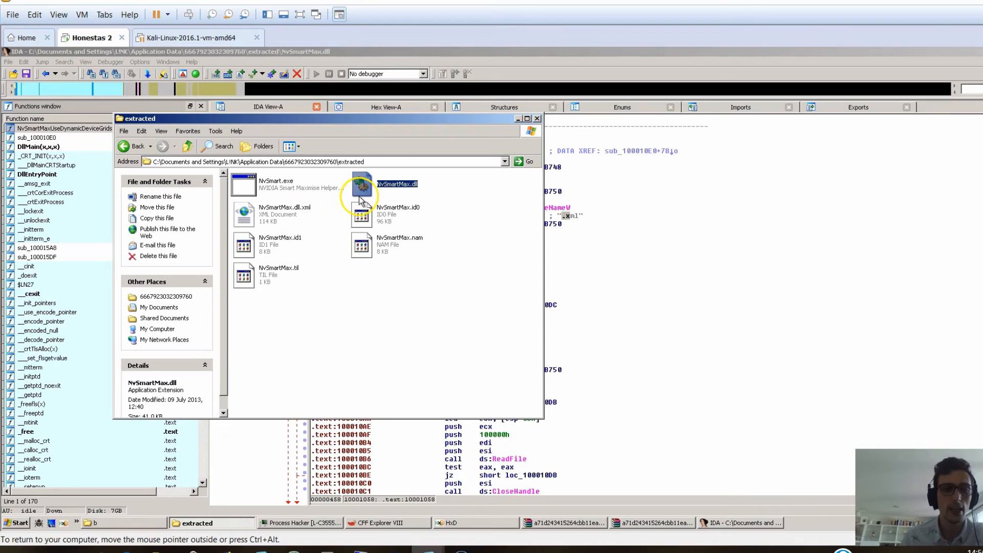
mouse_move(360, 185)
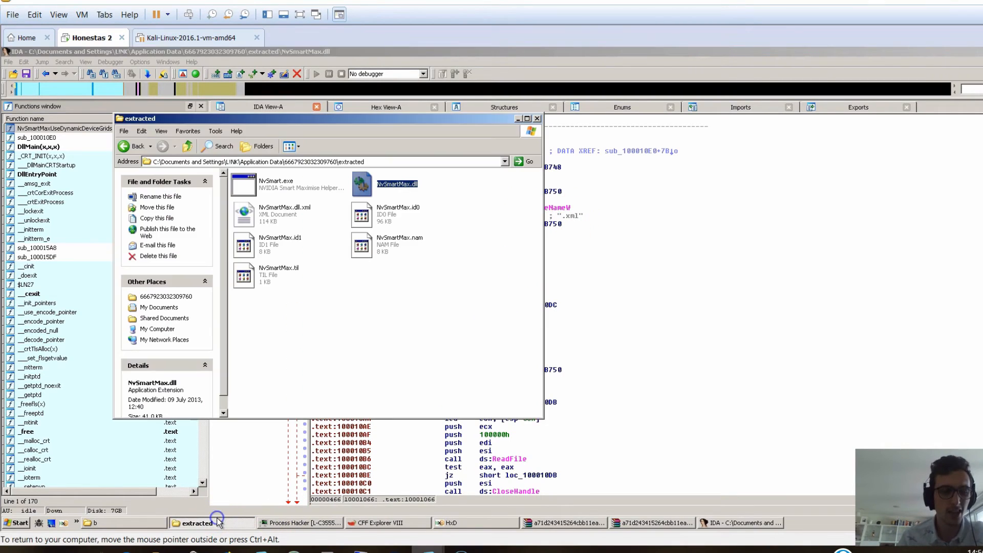
left_click(284, 214)
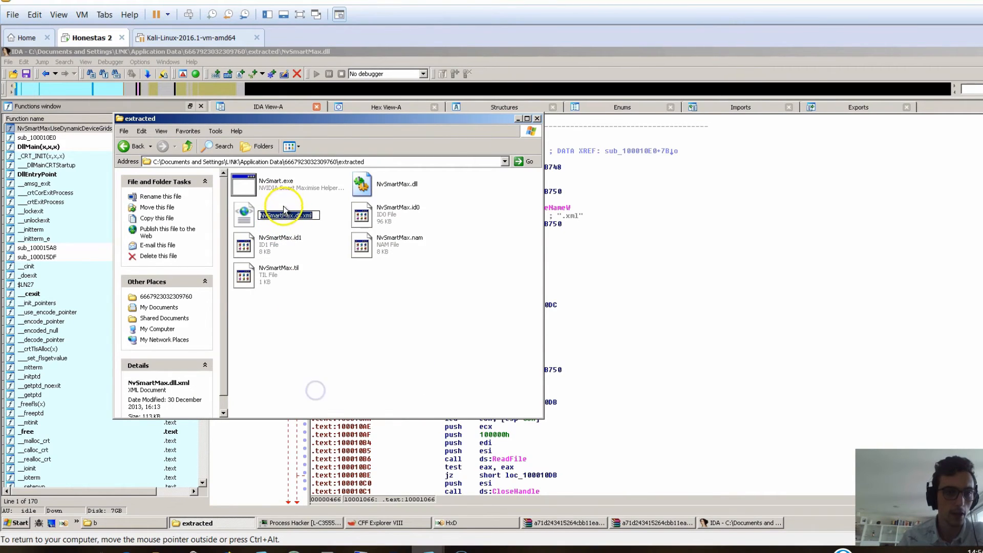
mouse_move(289, 268)
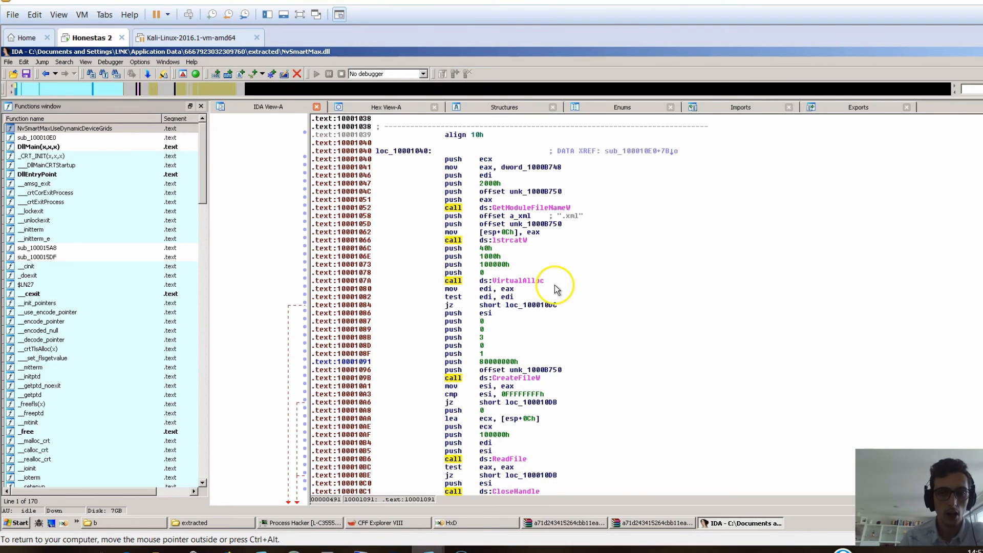
scroll("down", 3)
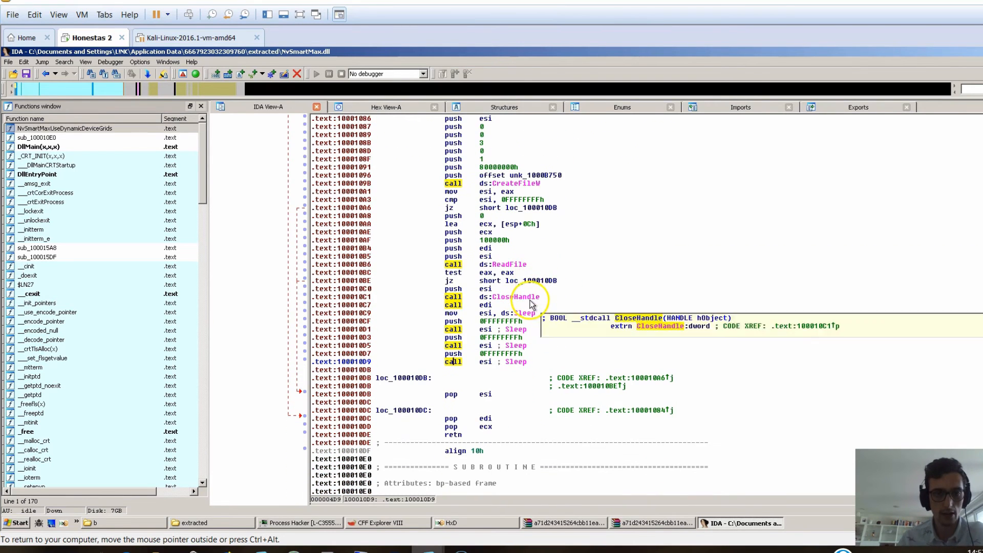
mouse_move(460, 274)
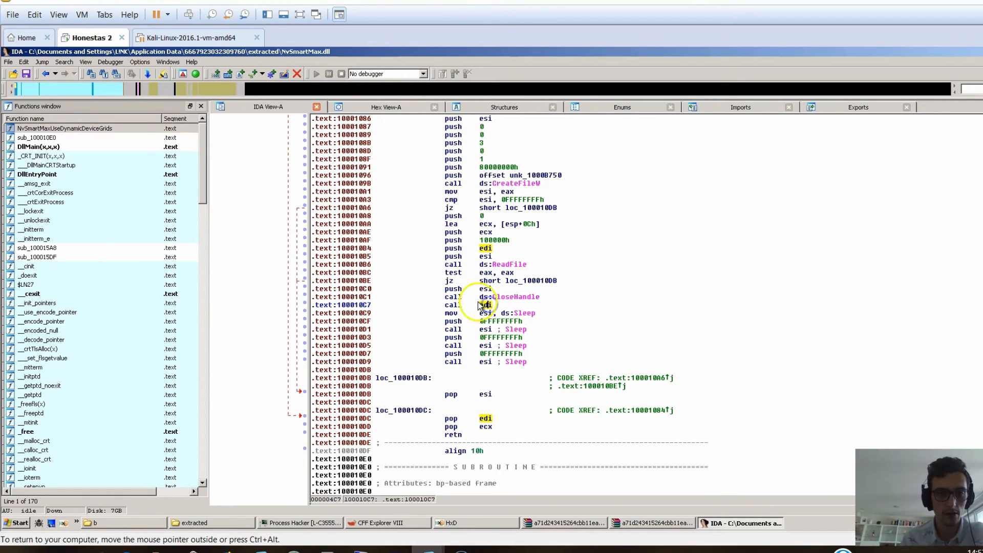
mouse_move(448, 254)
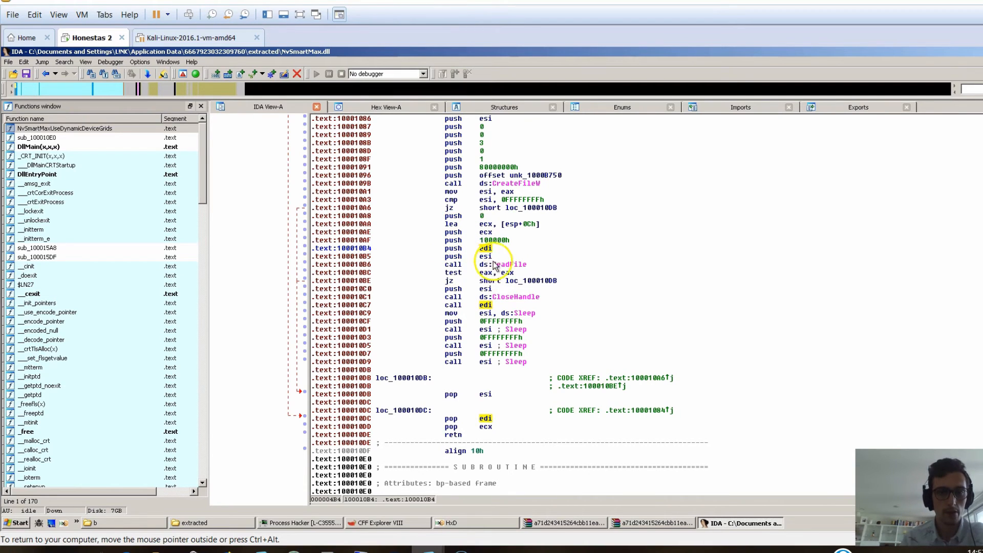
mouse_move(529, 315)
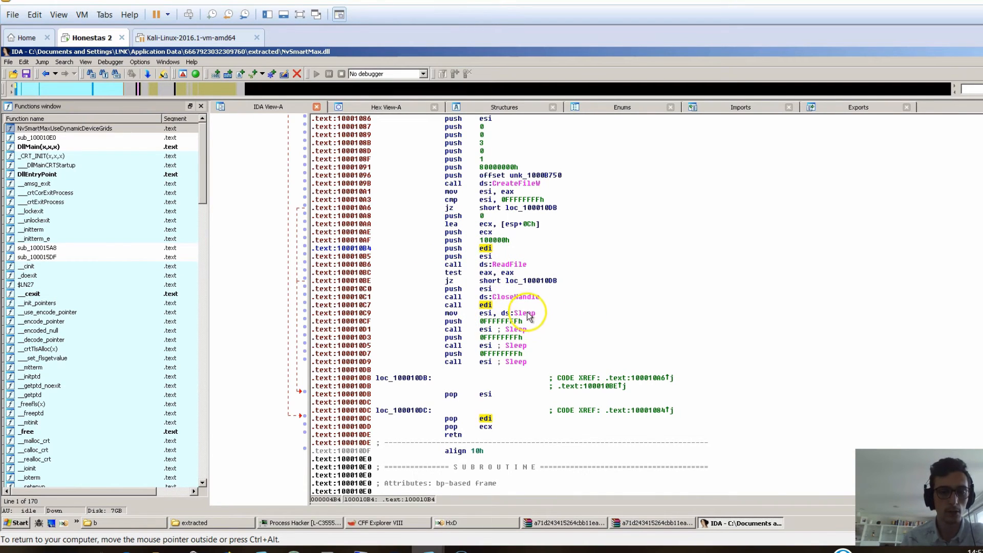
mouse_move(507, 264)
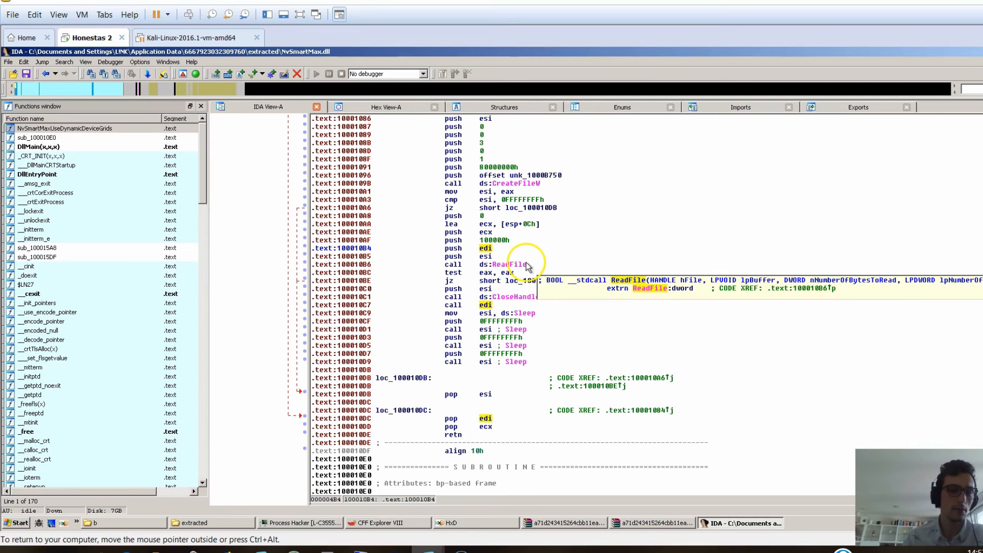
mouse_move(461, 270)
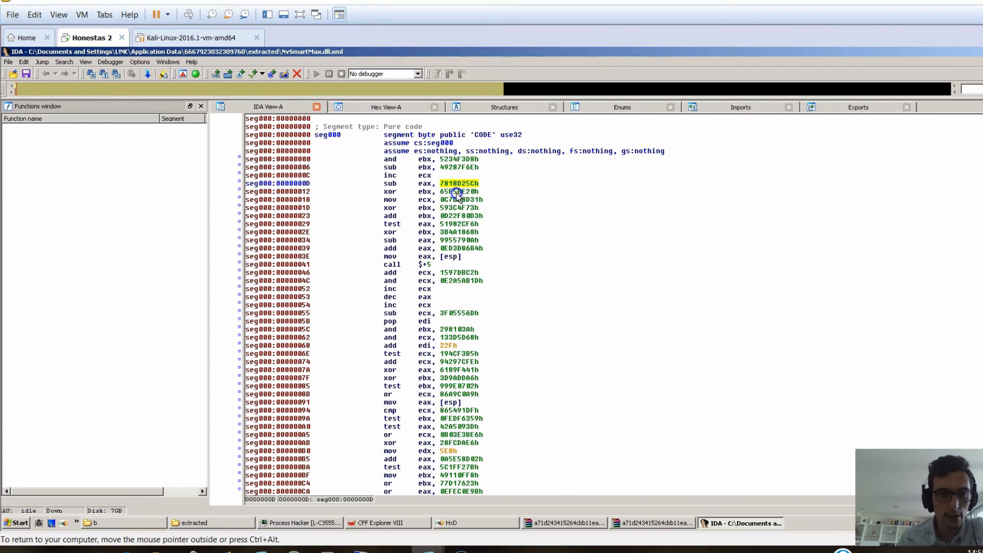
left_click(458, 232)
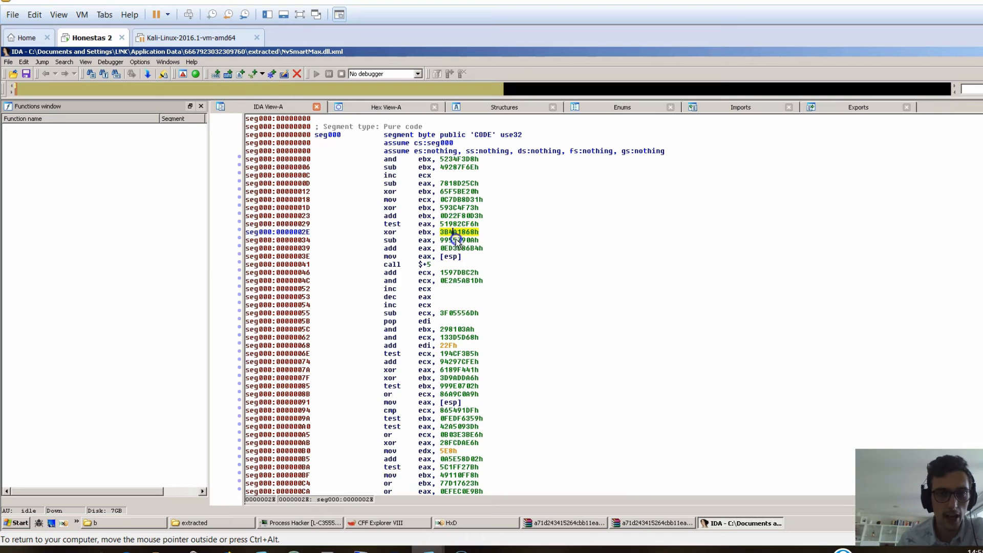
left_click(461, 167)
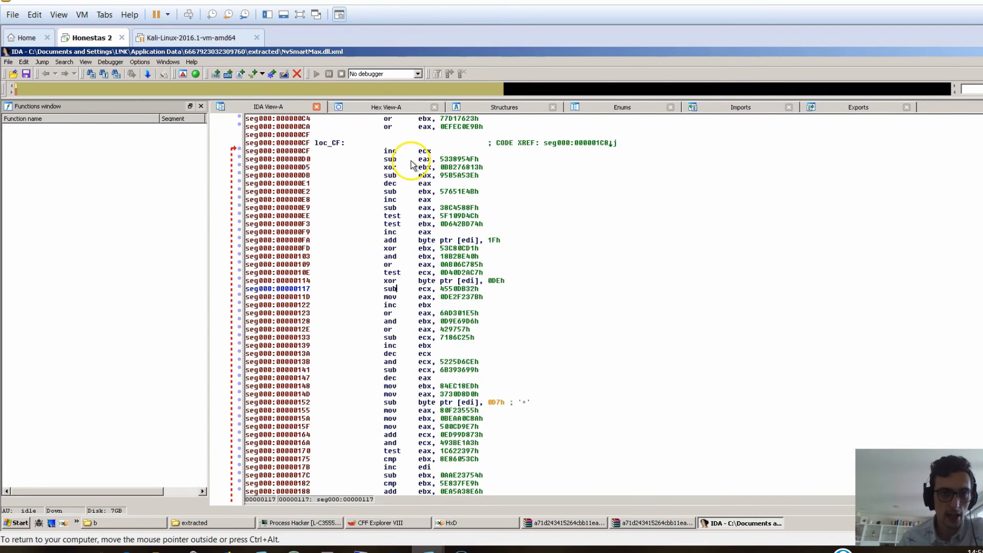
scroll("up", 3)
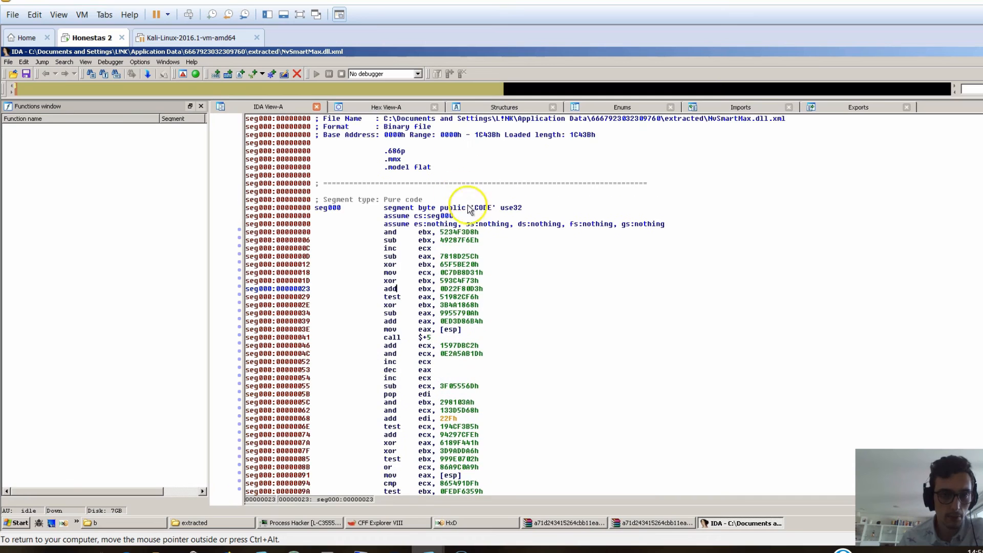
scroll("down", 3)
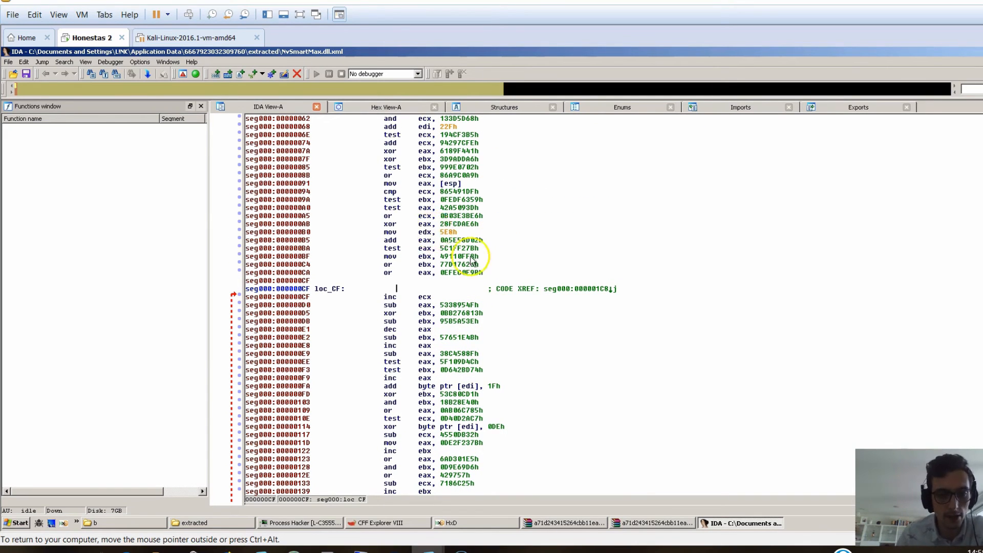
scroll("down", 3)
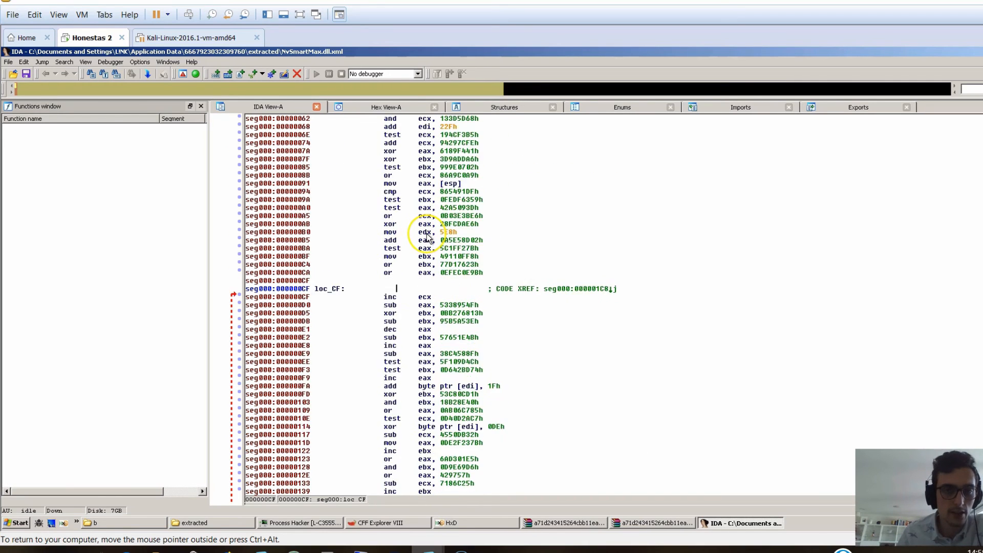
scroll("down", 3)
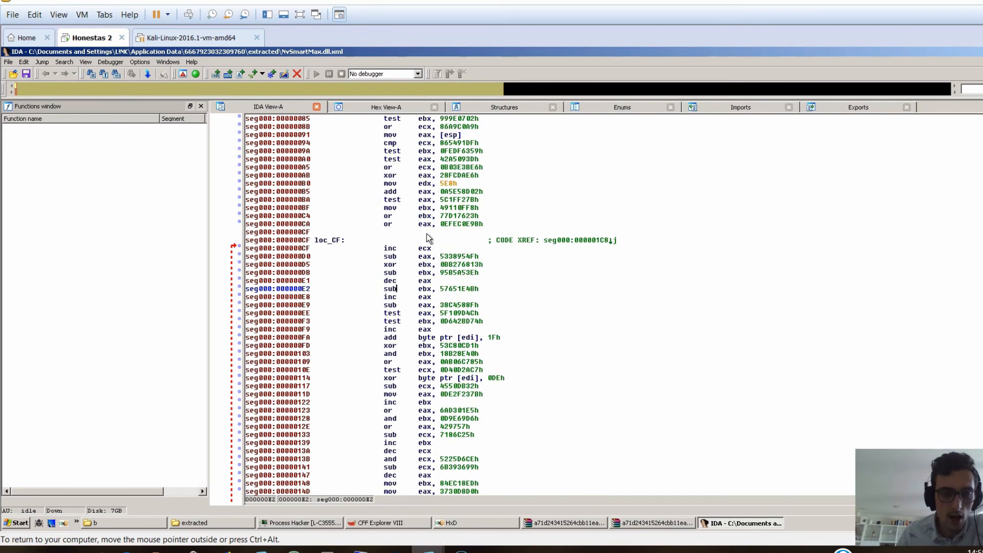
scroll("down", 3)
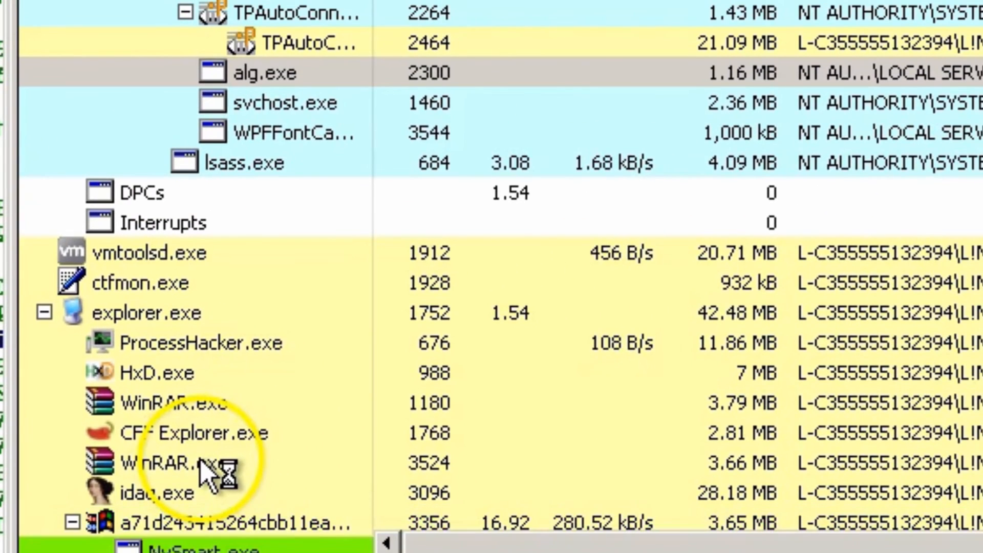
Select the new svchost.exe process (PID 3572) and bring up its context menu
scroll("down", 3)
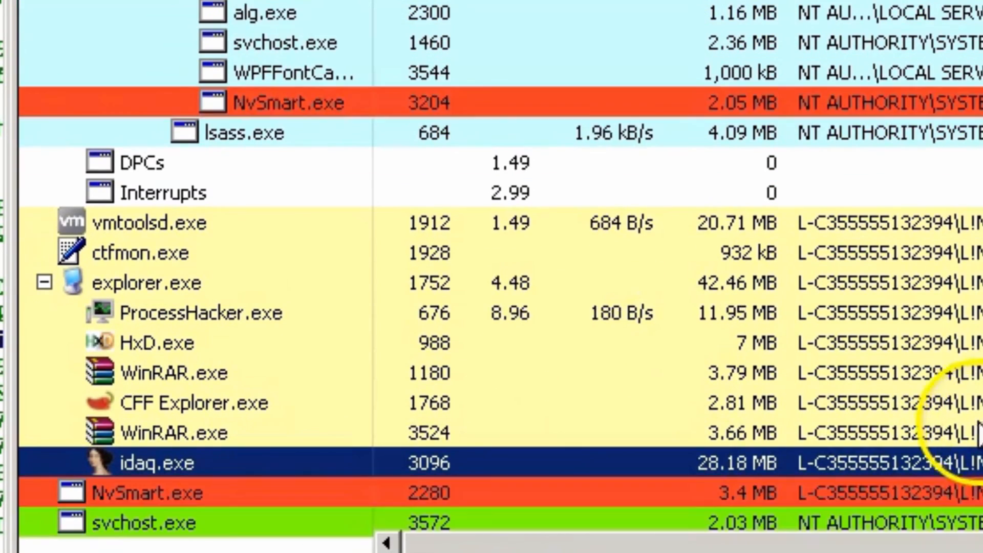
left_click(151, 492)
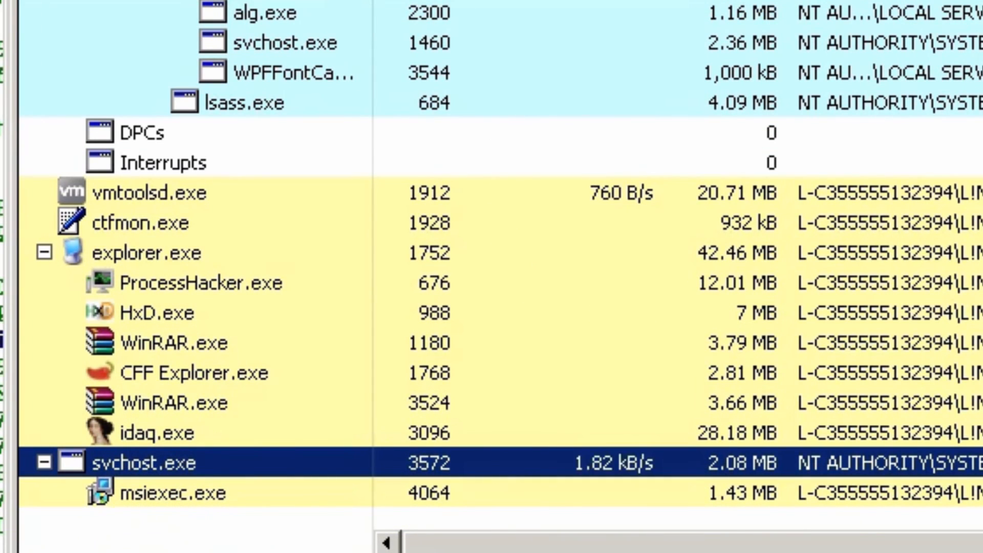
right_click(169, 492)
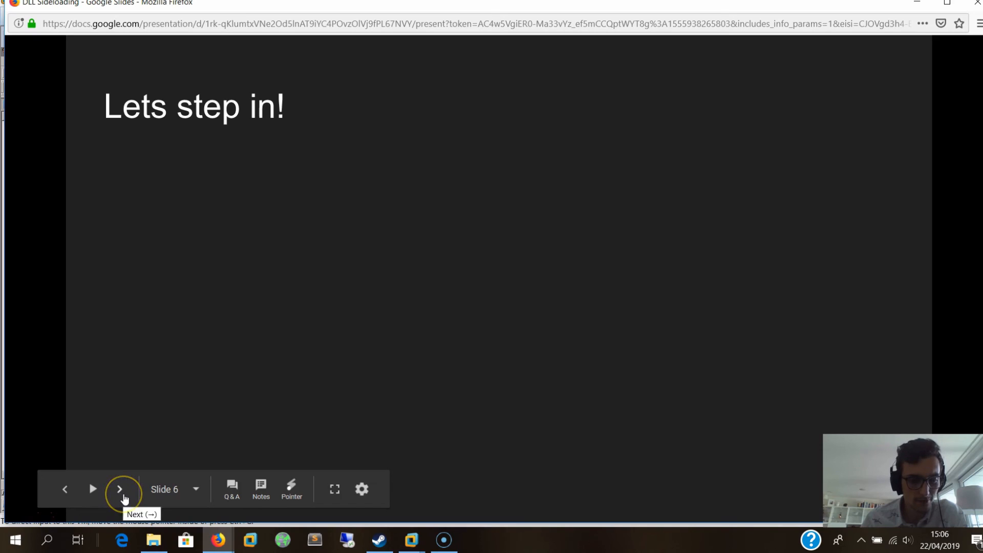
Advance from slide 6 to the 'How do we stop this?' slide
left_click(120, 489)
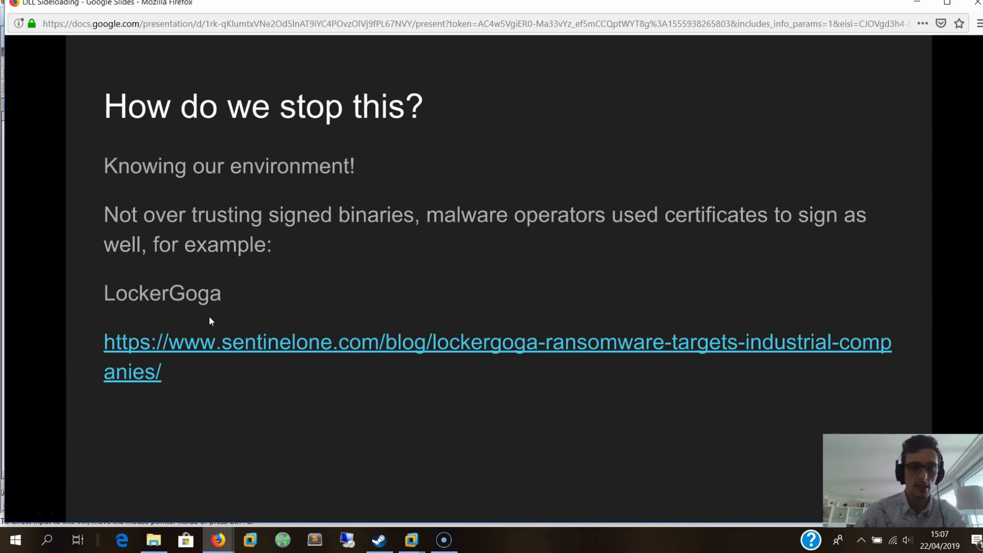
mouse_move(212, 319)
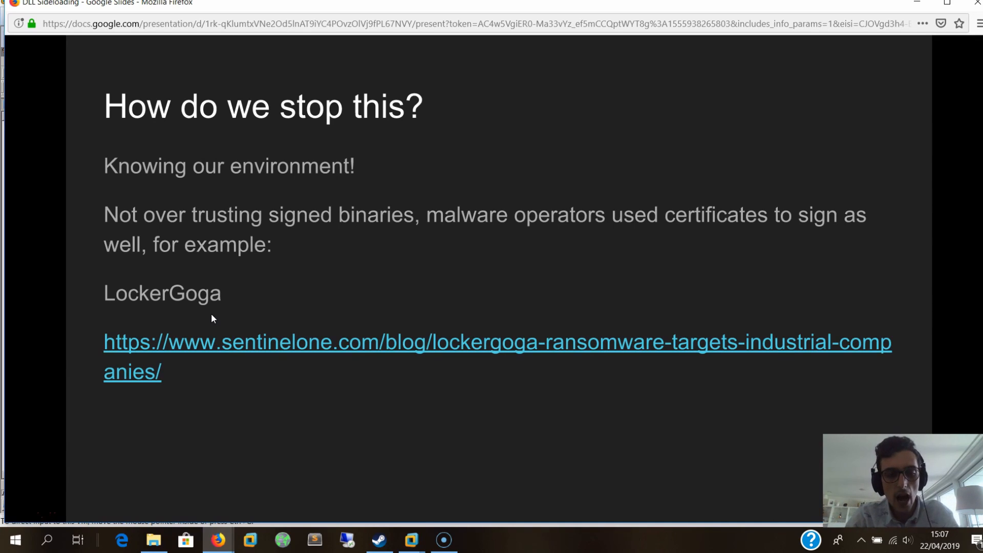